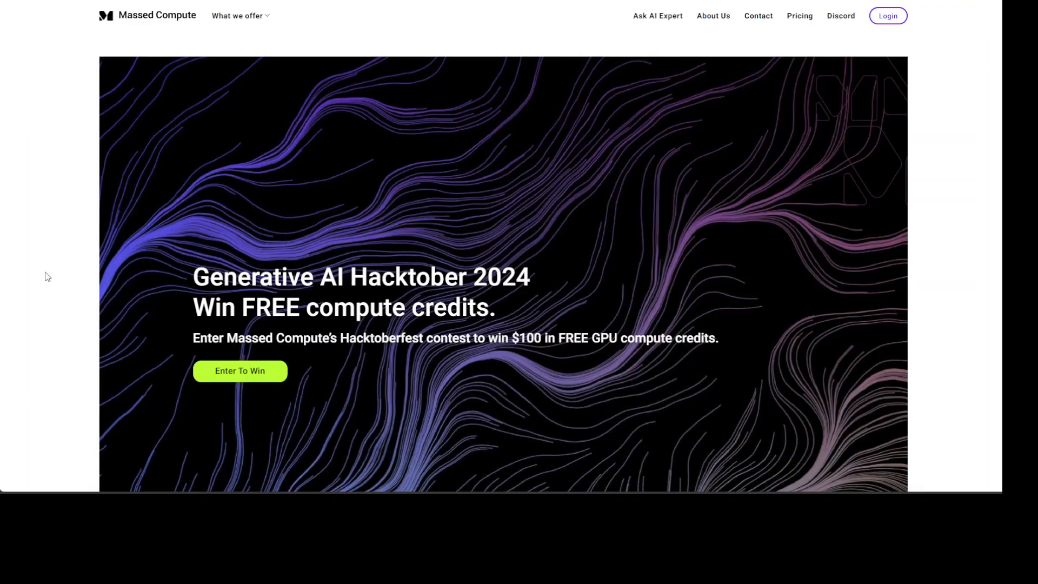
mouse_move(519, 297)
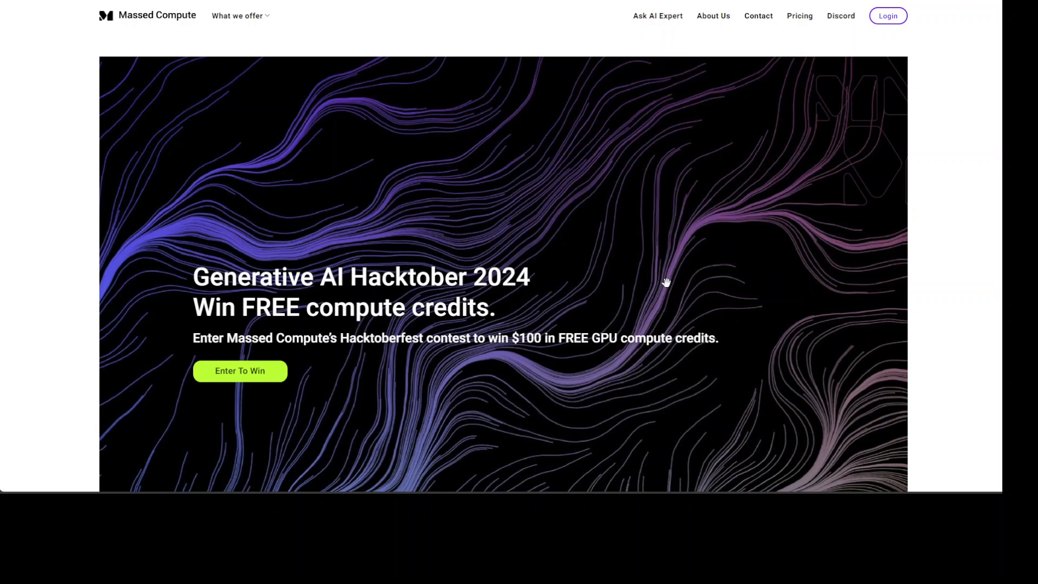
mouse_move(661, 285)
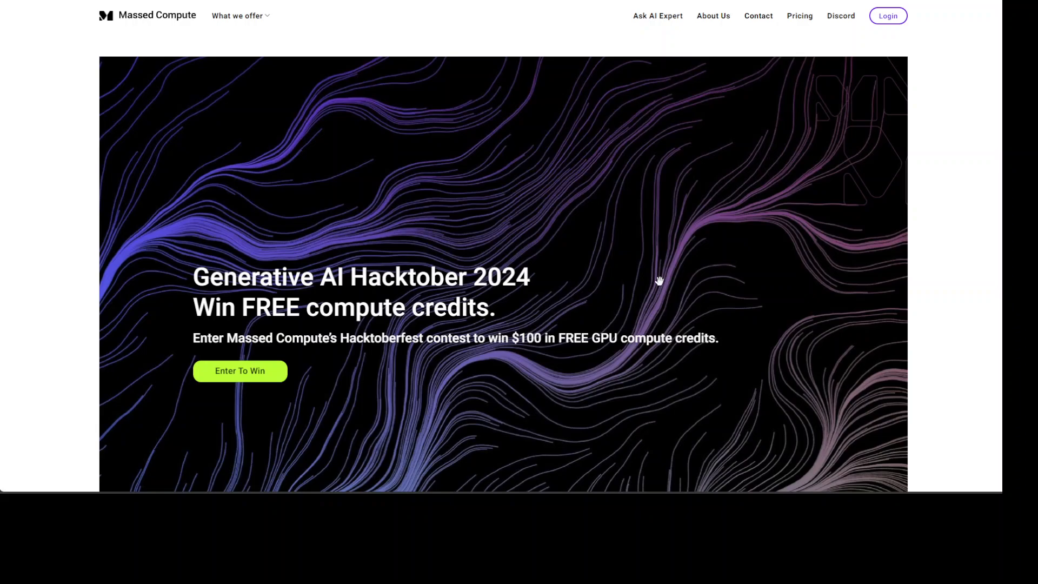
mouse_move(660, 264)
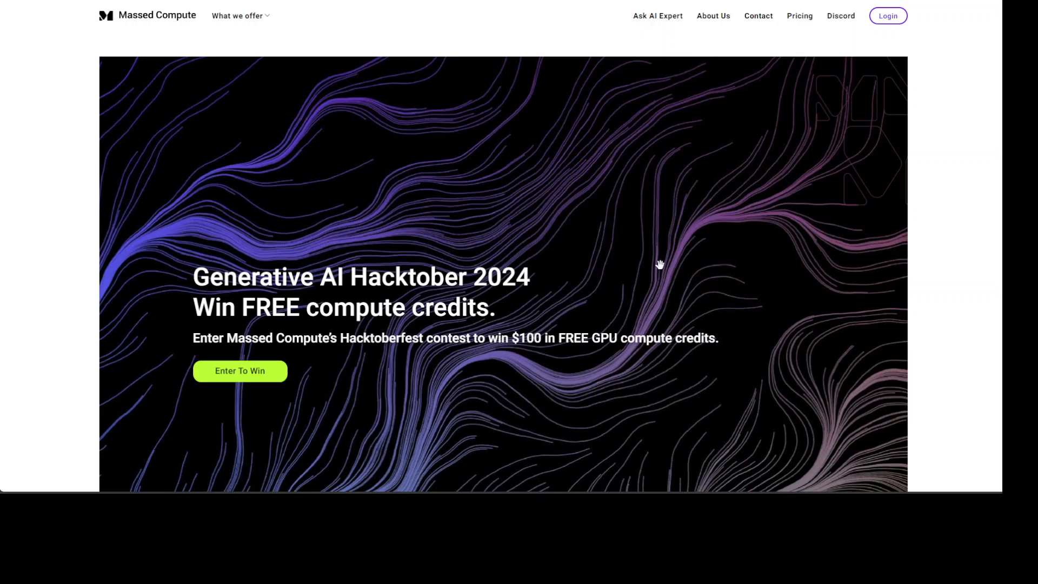
mouse_move(660, 265)
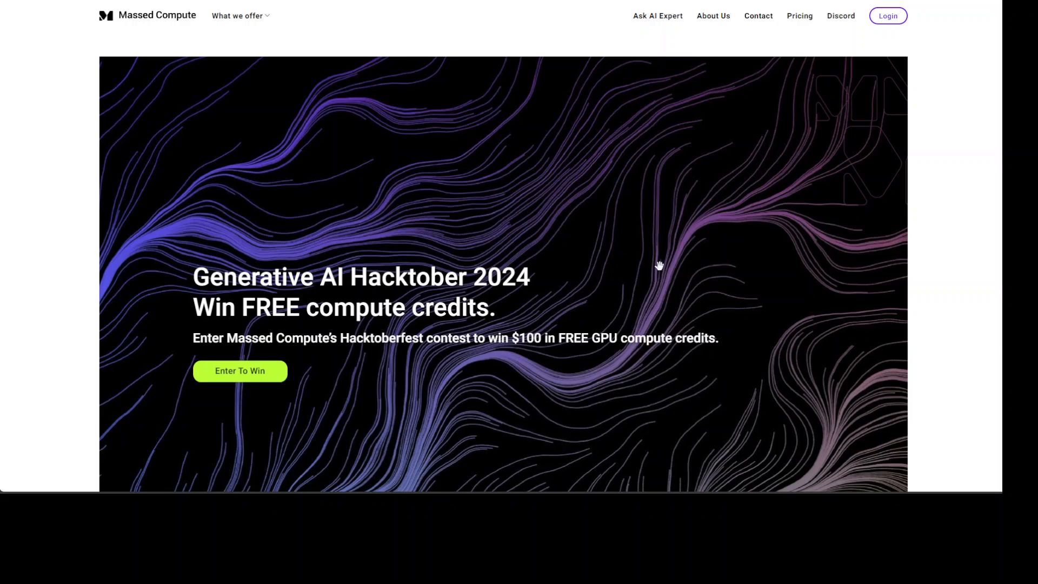
mouse_move(627, 274)
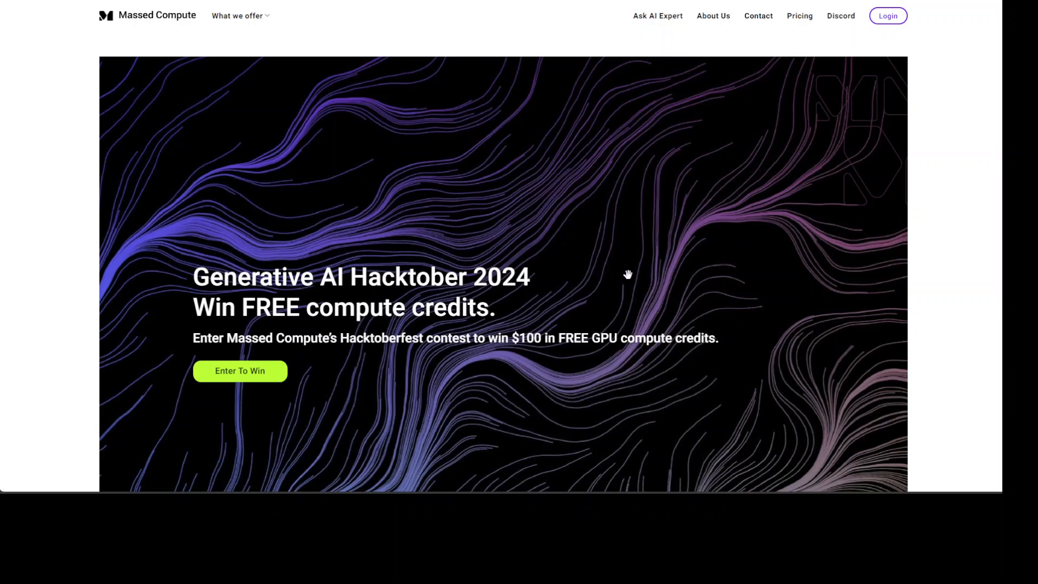
mouse_move(770, 272)
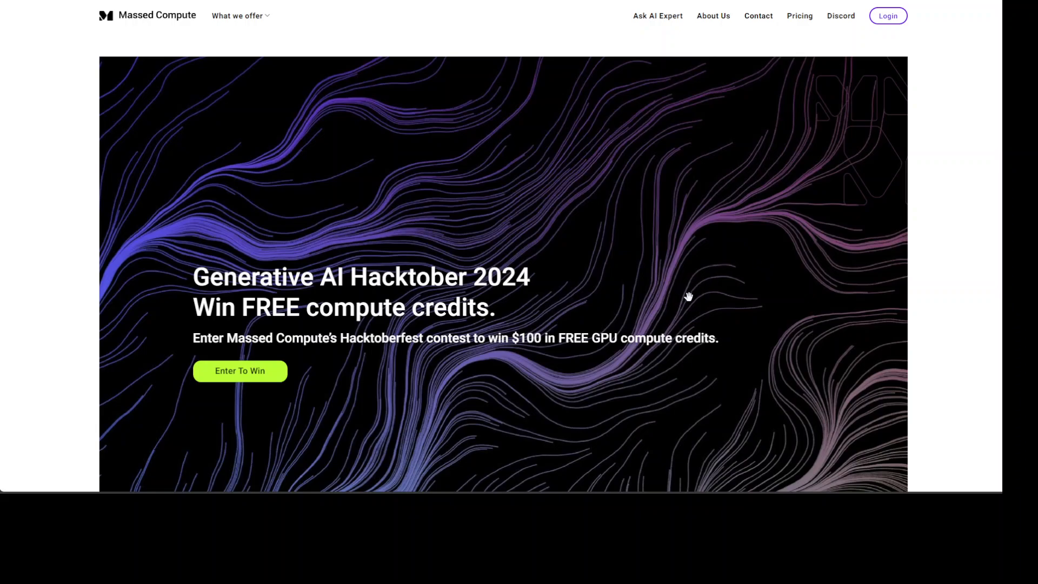
Scroll the empty Index page of the lamacloud_demo project in LlamaCloud
scroll("down", 3)
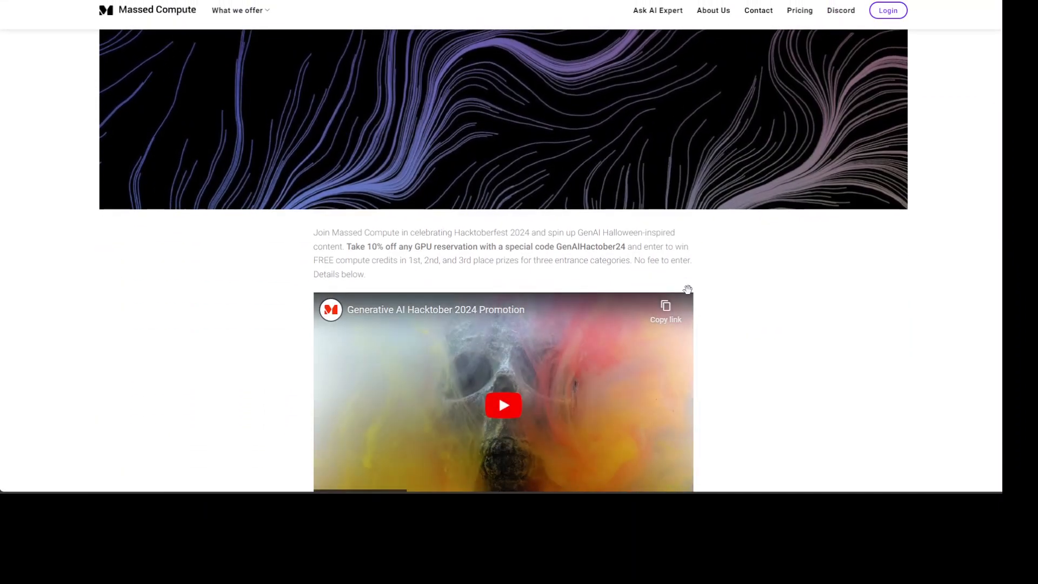
scroll("up", 3)
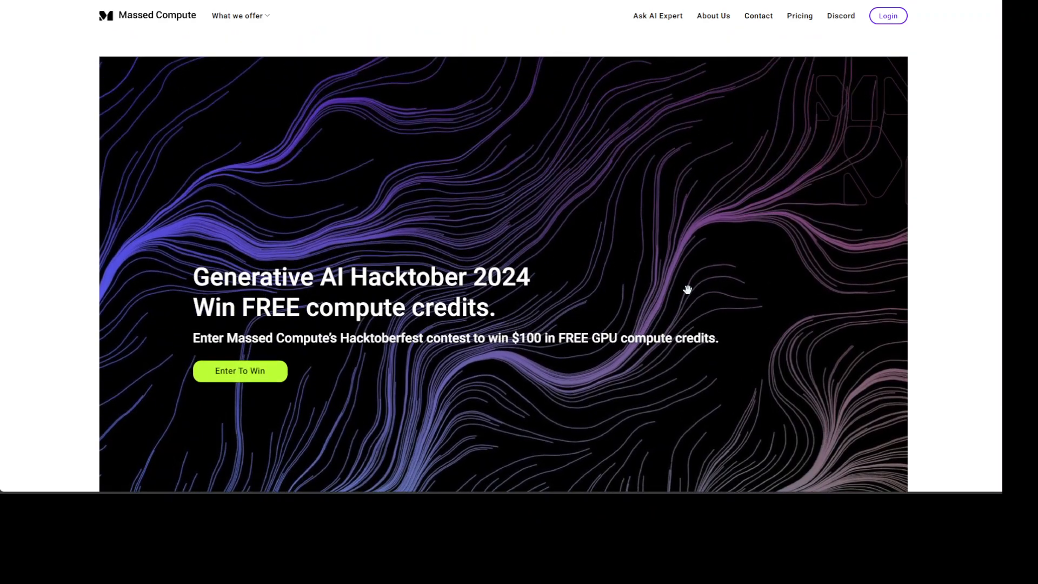
mouse_move(689, 282)
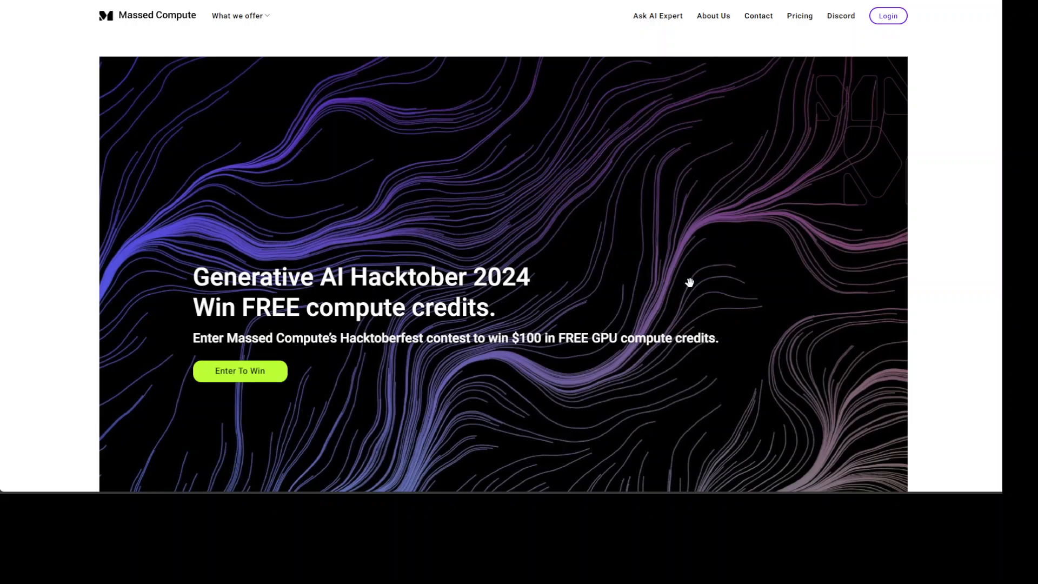
mouse_move(334, 313)
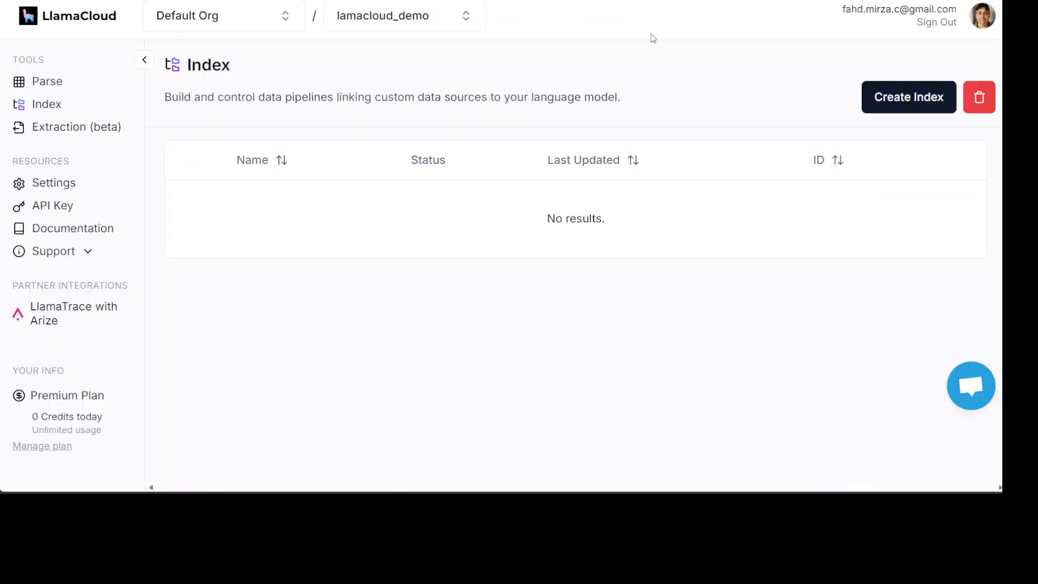
mouse_move(52, 206)
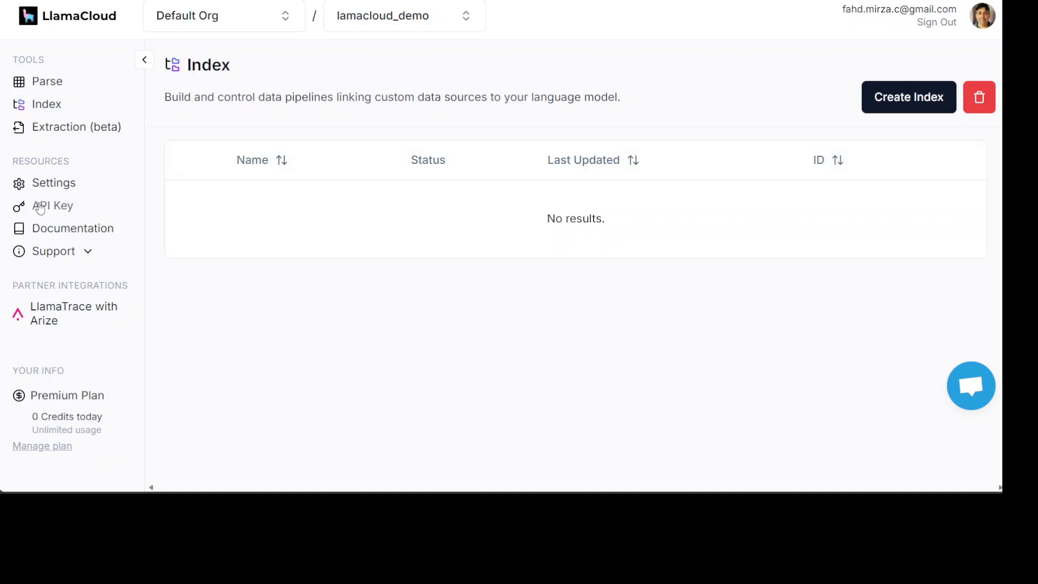
mouse_move(118, 238)
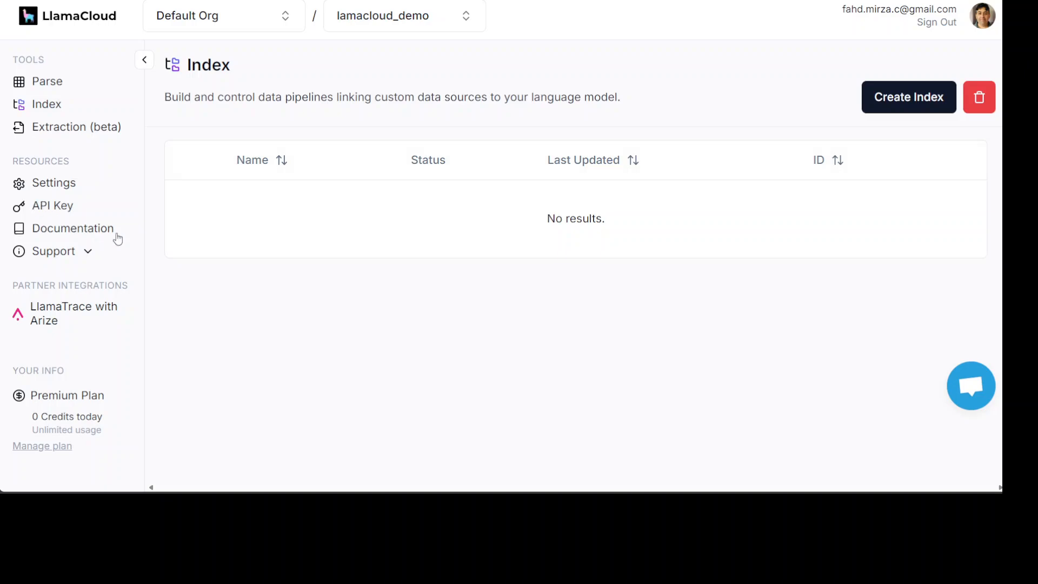
mouse_move(249, 303)
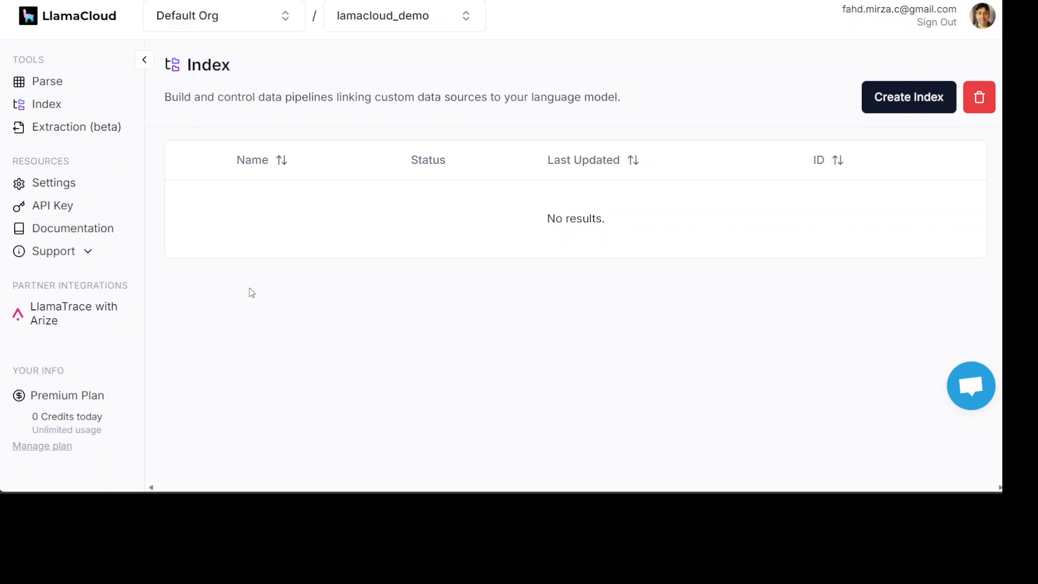
mouse_move(354, 265)
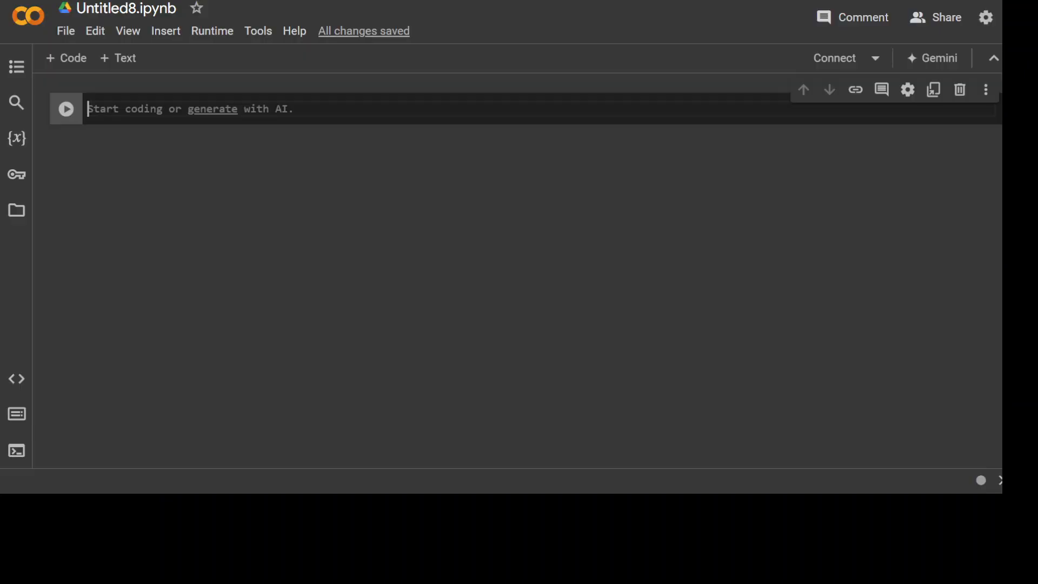
mouse_move(397, 344)
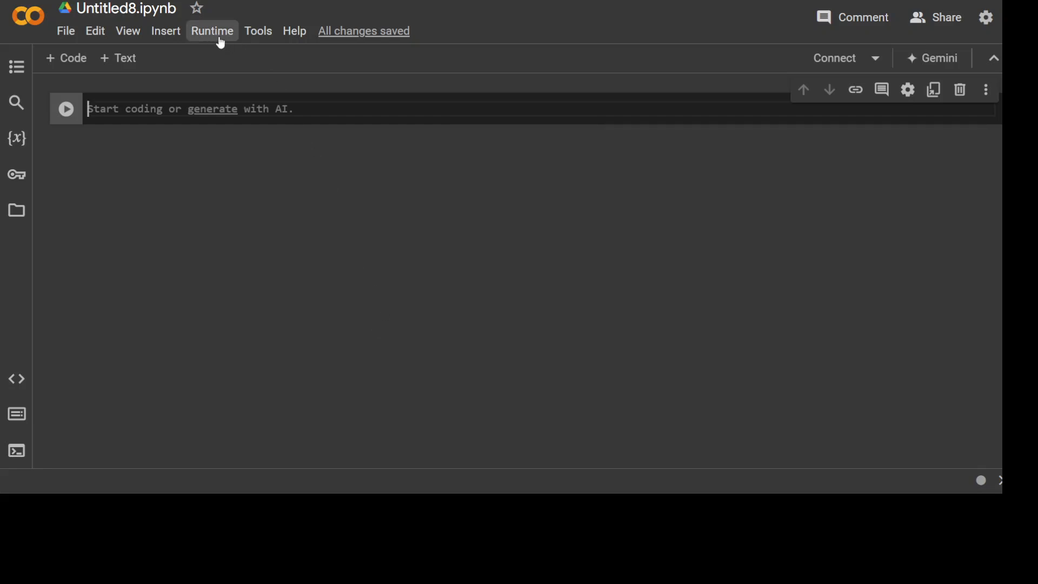
mouse_move(250, 221)
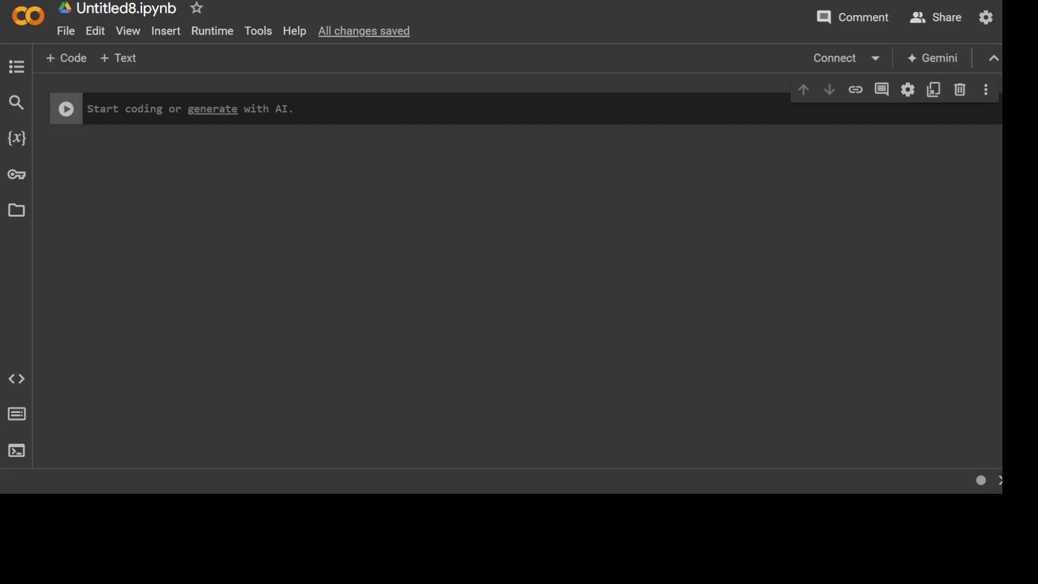
mouse_move(33, 230)
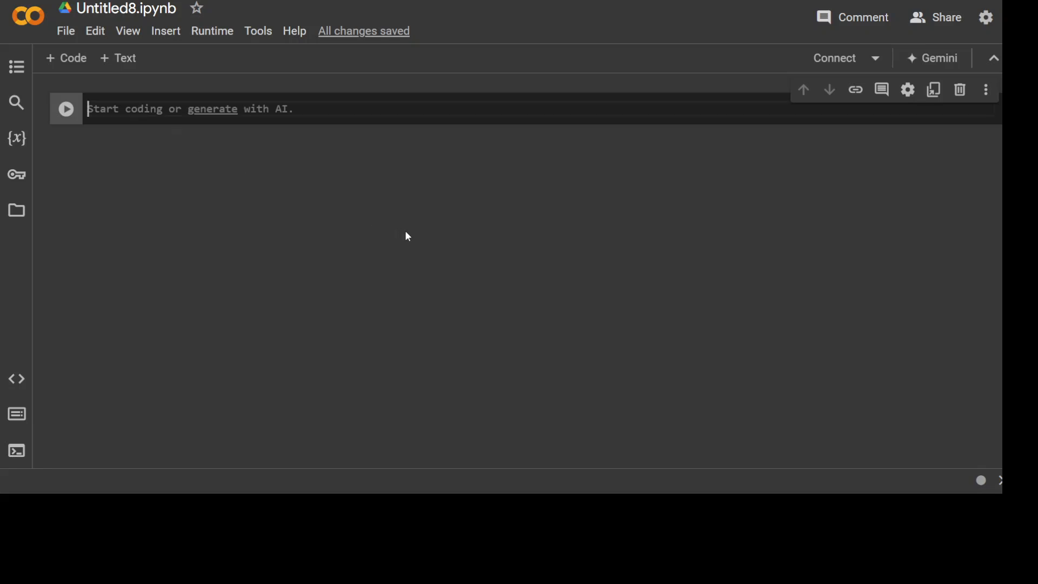
Write pip install lines for llama-index and llama-parse and run the cell
type("!pip install llama-index")
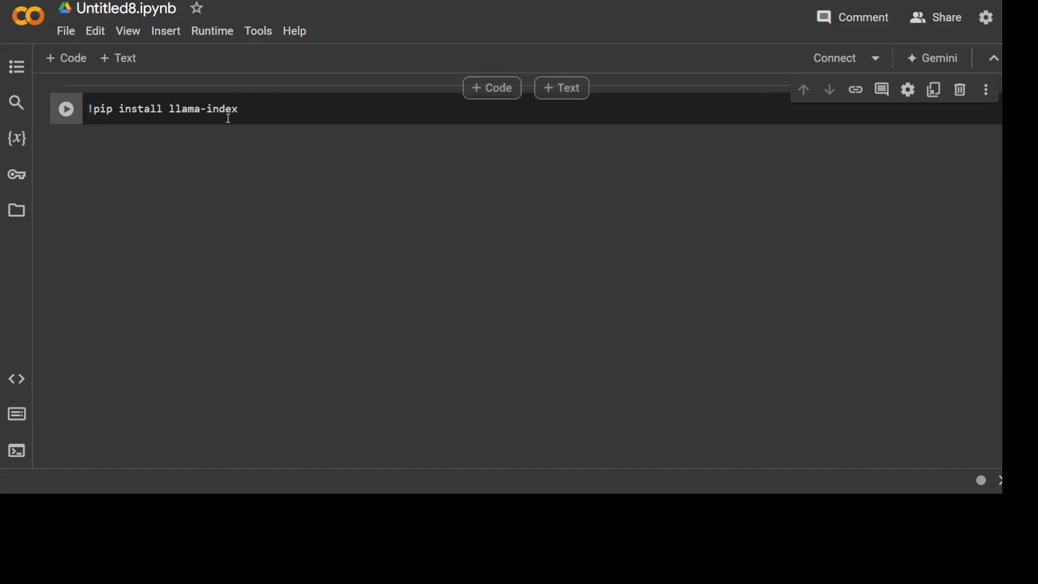
type("!pip install llama-parse")
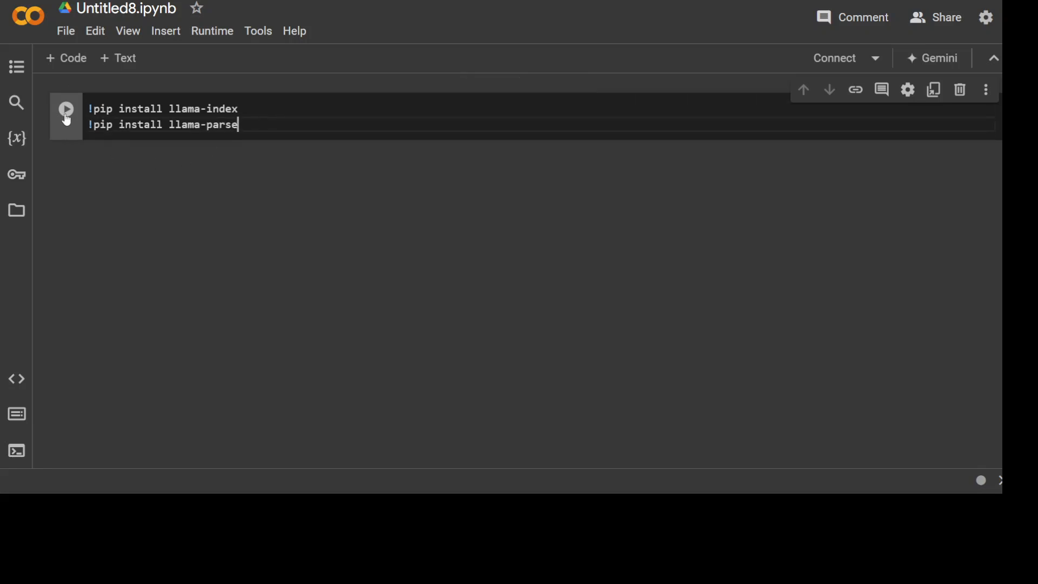
left_click(66, 109)
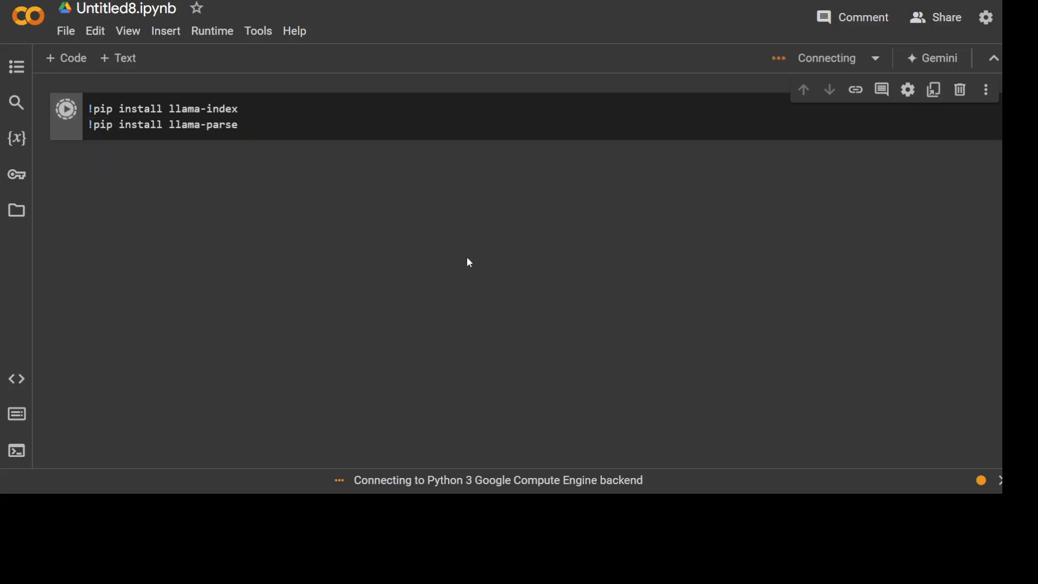
mouse_move(462, 266)
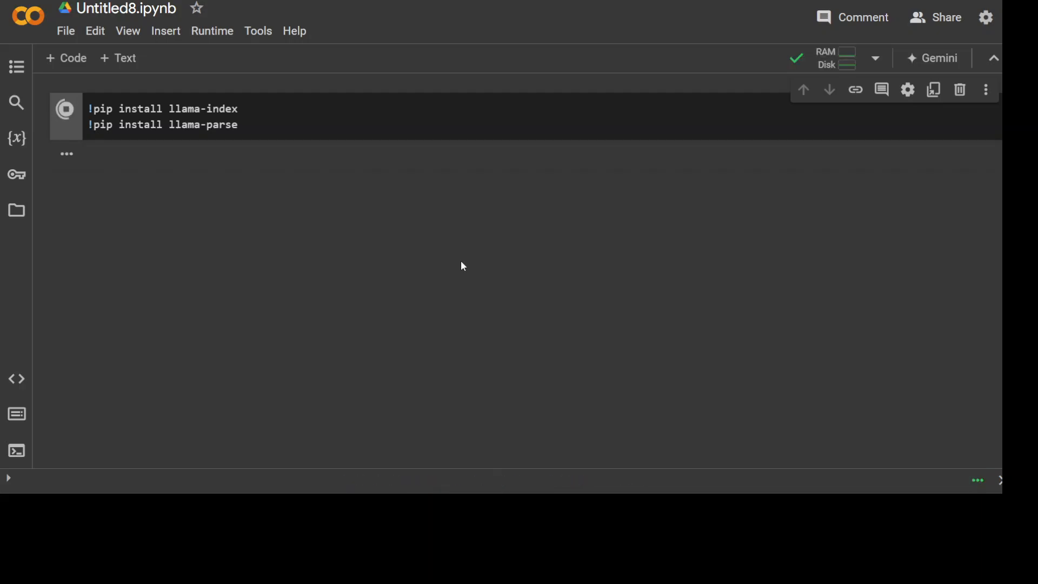
left_click(66, 110)
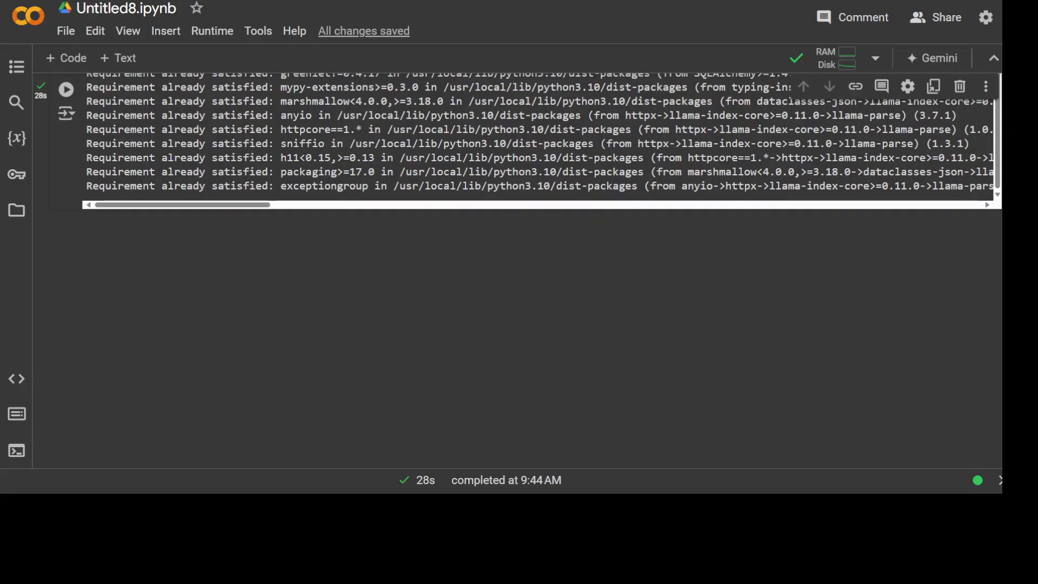
mouse_move(165, 221)
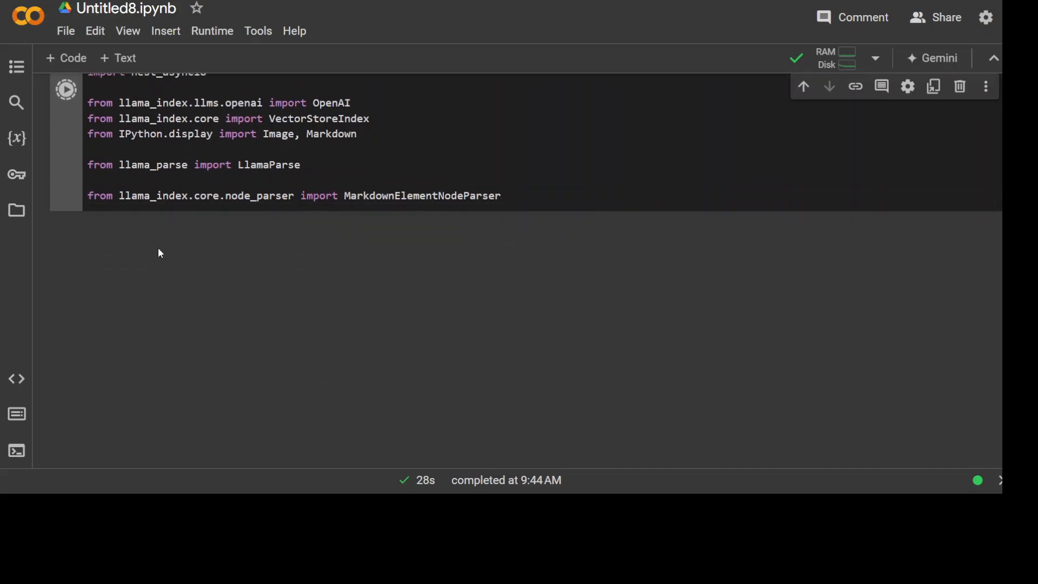
Run the cell importing nest_asyncio, OpenAI, VectorStoreIndex, LlamaParse and MarkdownElementNodeParser
left_click(65, 88)
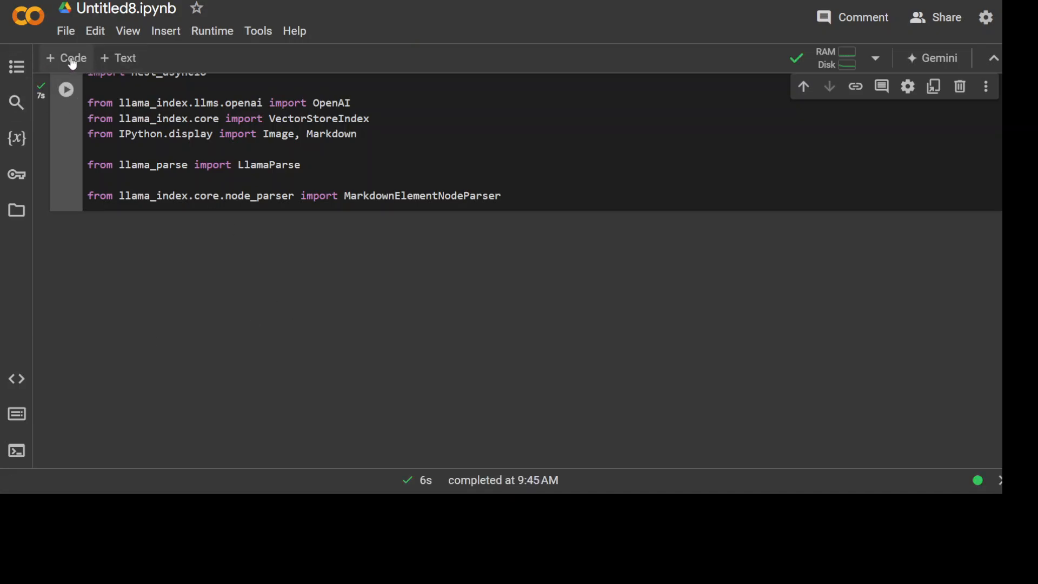
Add a code cell with nest_asyncio.apply() and run it
left_click(65, 57)
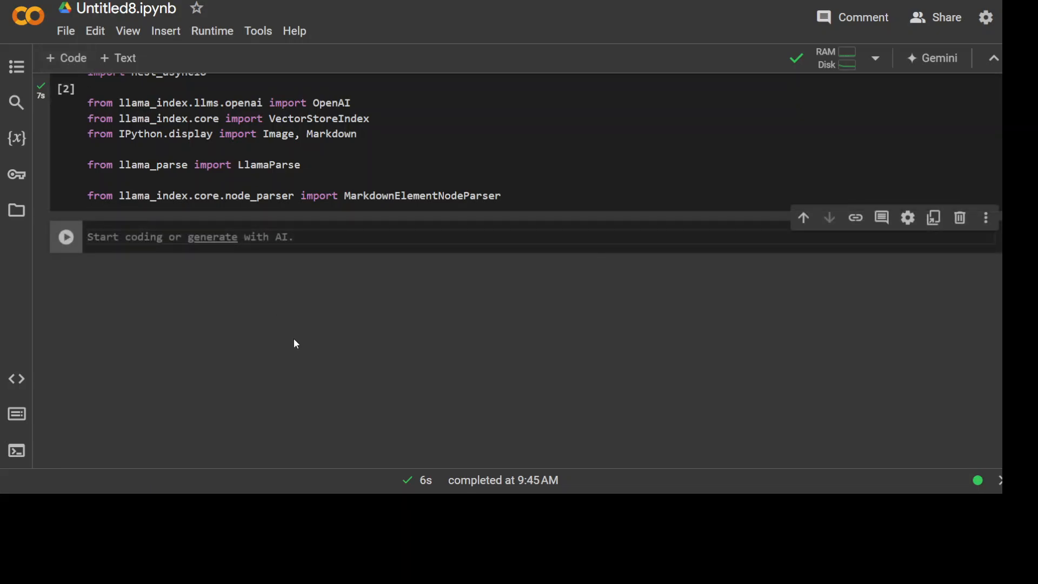
type("nest_asyncio.apply()")
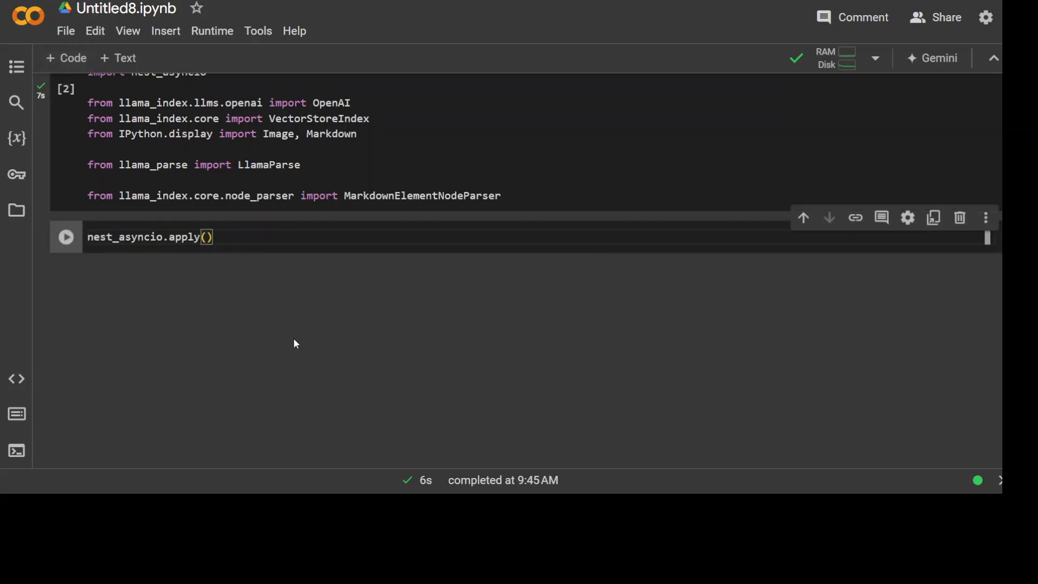
mouse_move(165, 323)
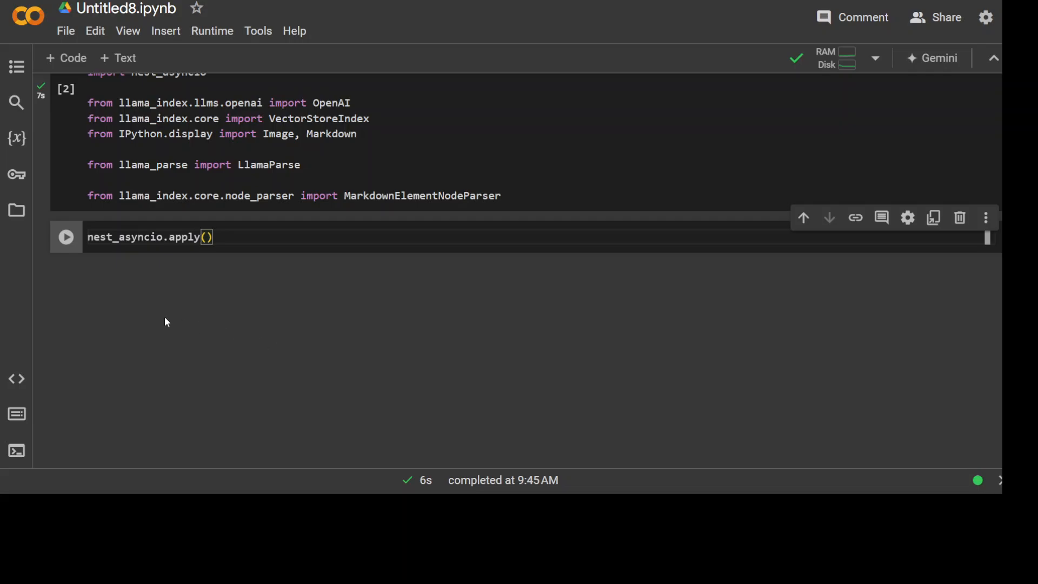
left_click(66, 237)
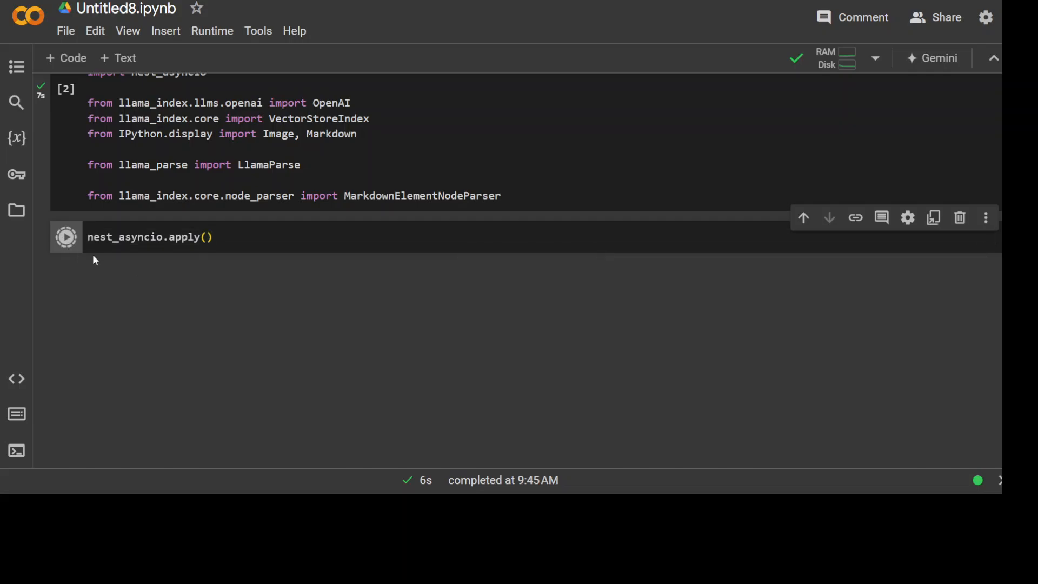
left_click(66, 237)
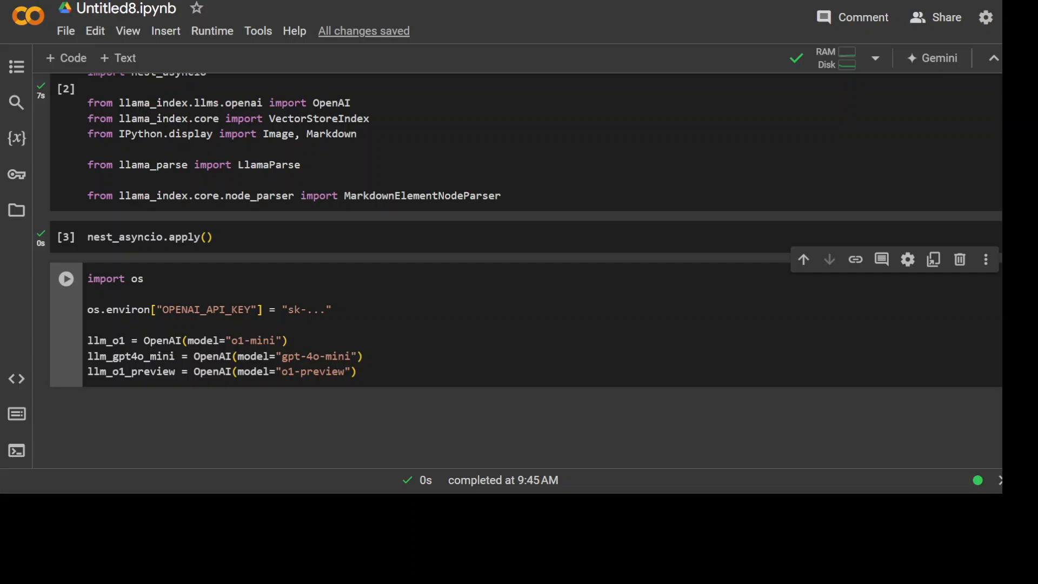
Select the sk-... placeholder API key in the model definition cell
double_click(306, 310)
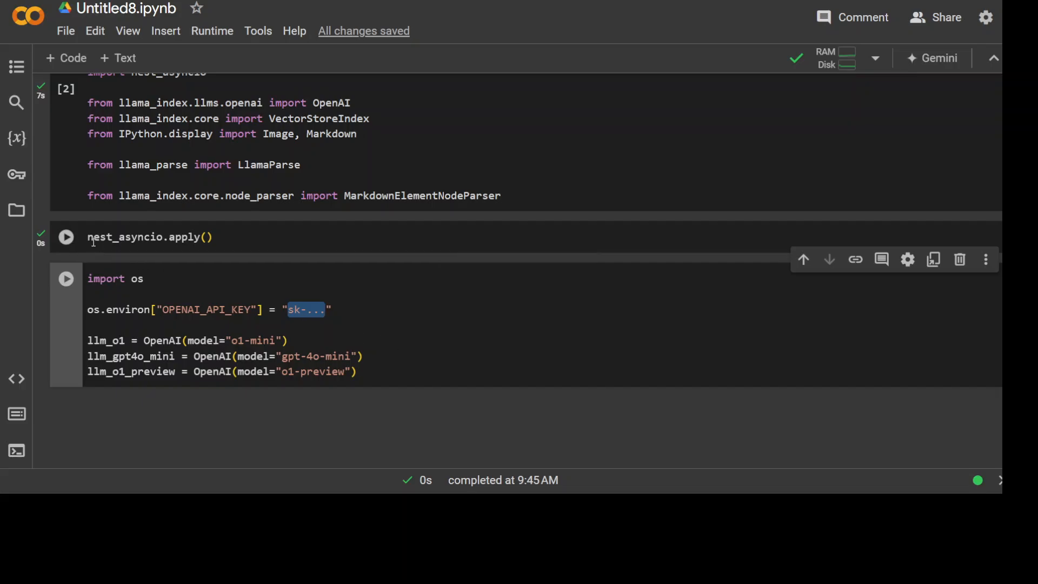
Browse the stored secrets list and start a new secret entry
left_click(16, 174)
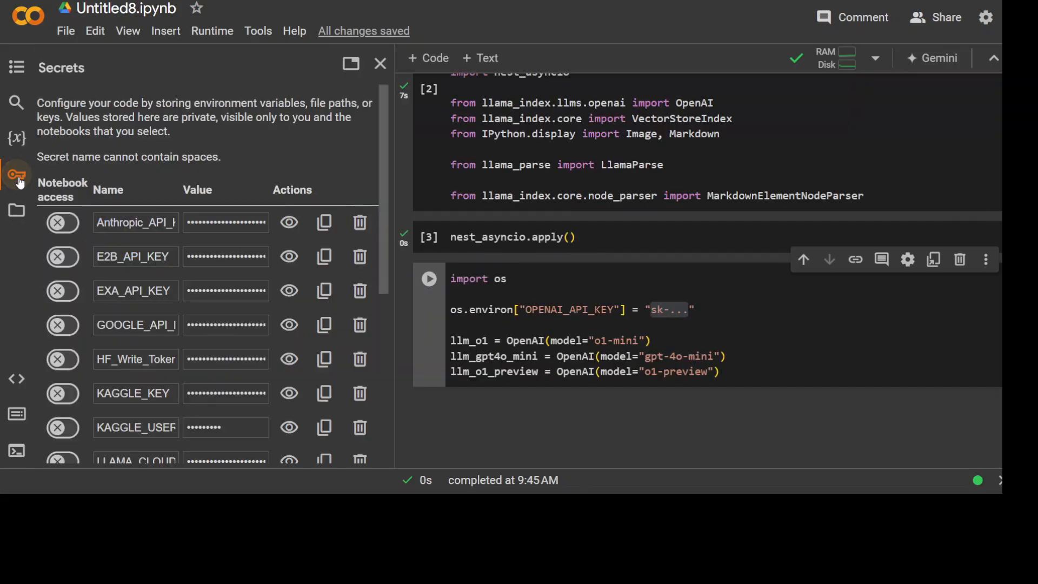
scroll("down", 3)
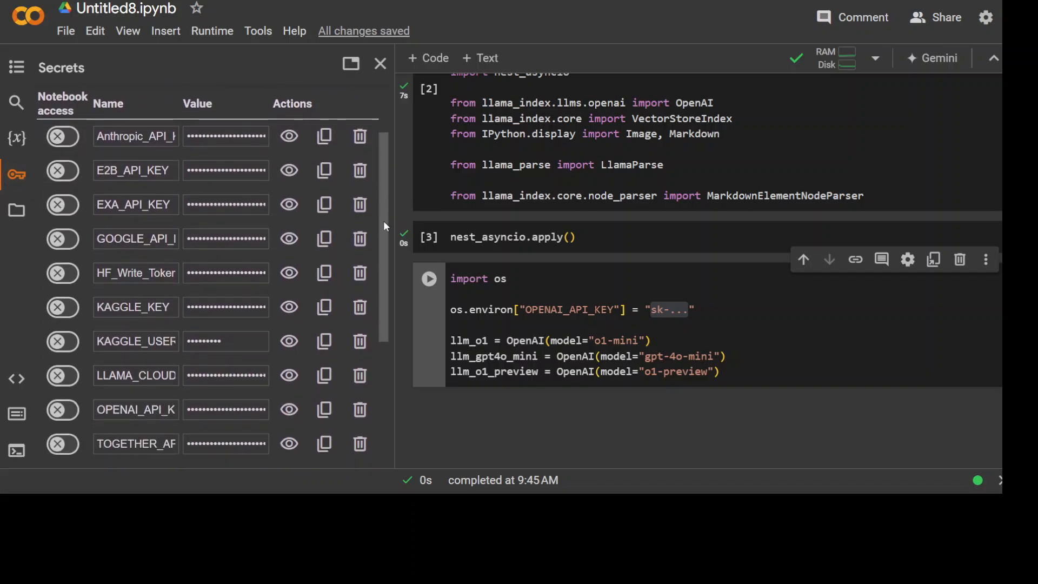
scroll("down", 3)
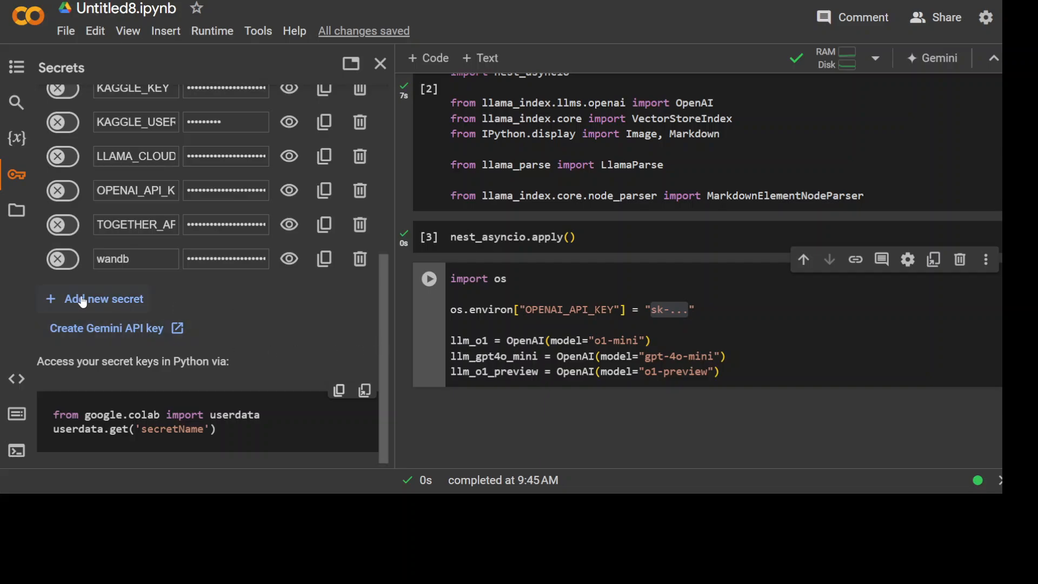
left_click(103, 299)
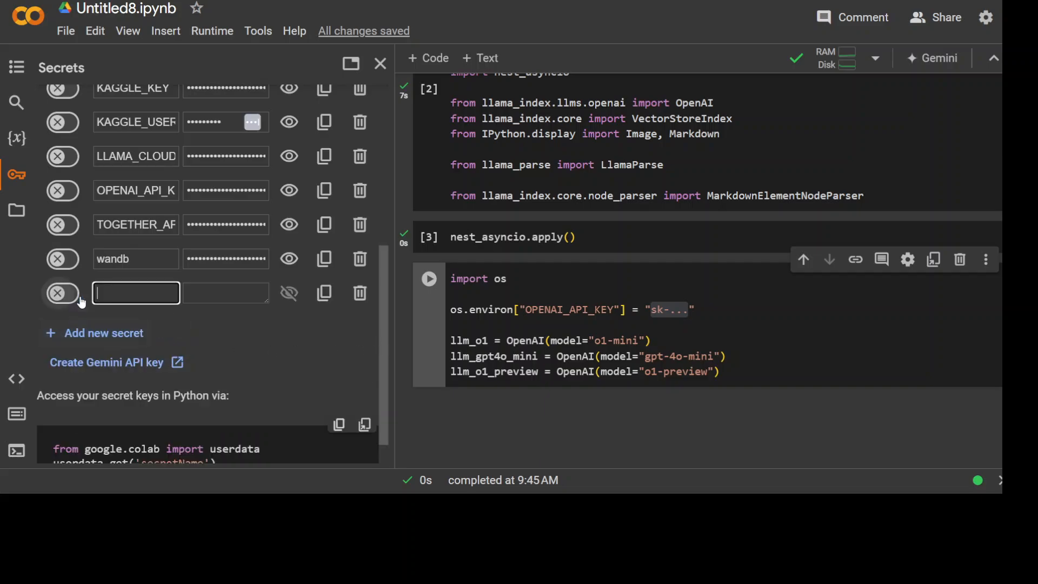
left_click(136, 293)
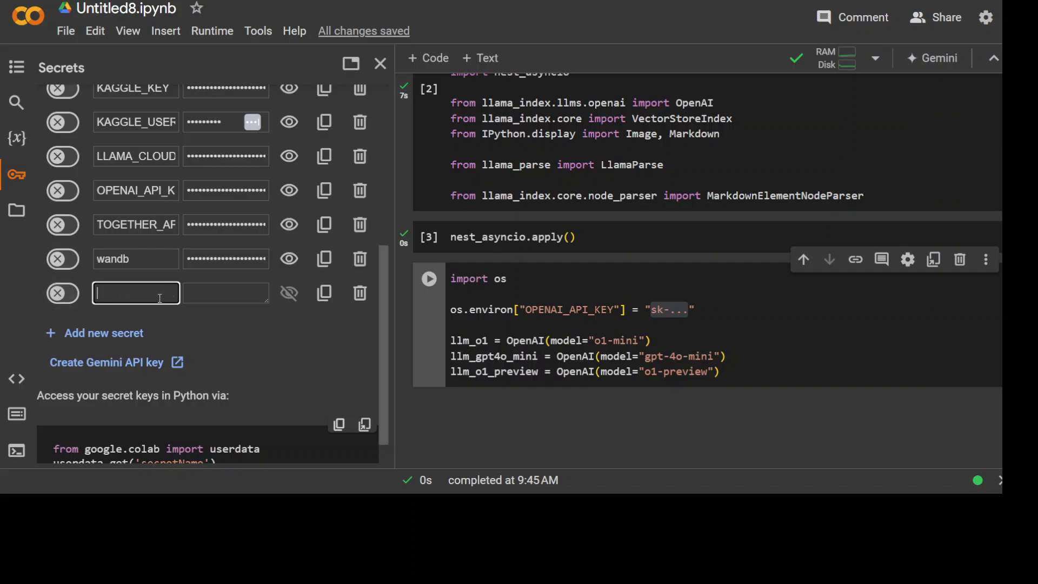
left_click(225, 292)
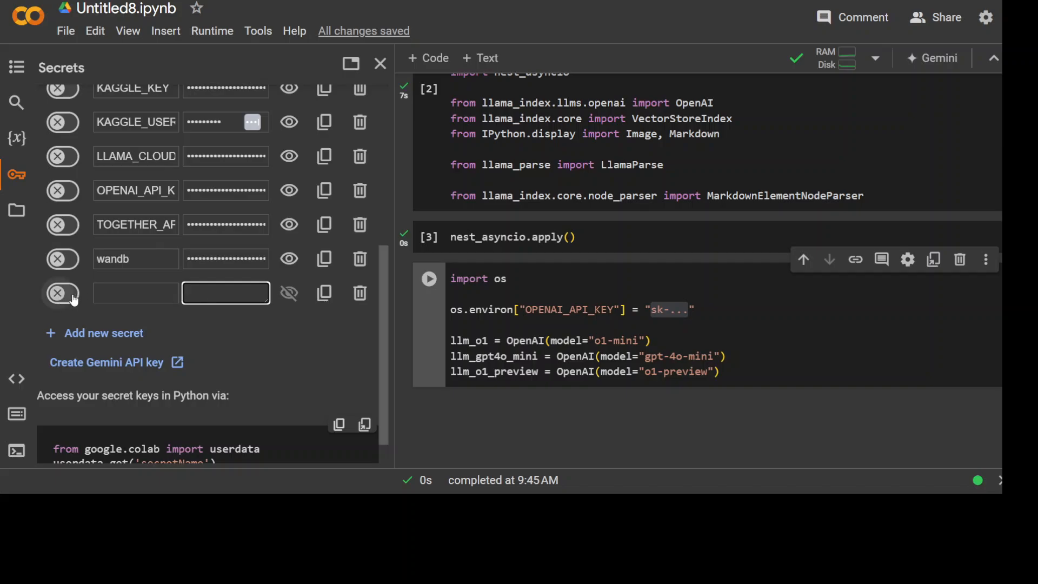
left_click(61, 293)
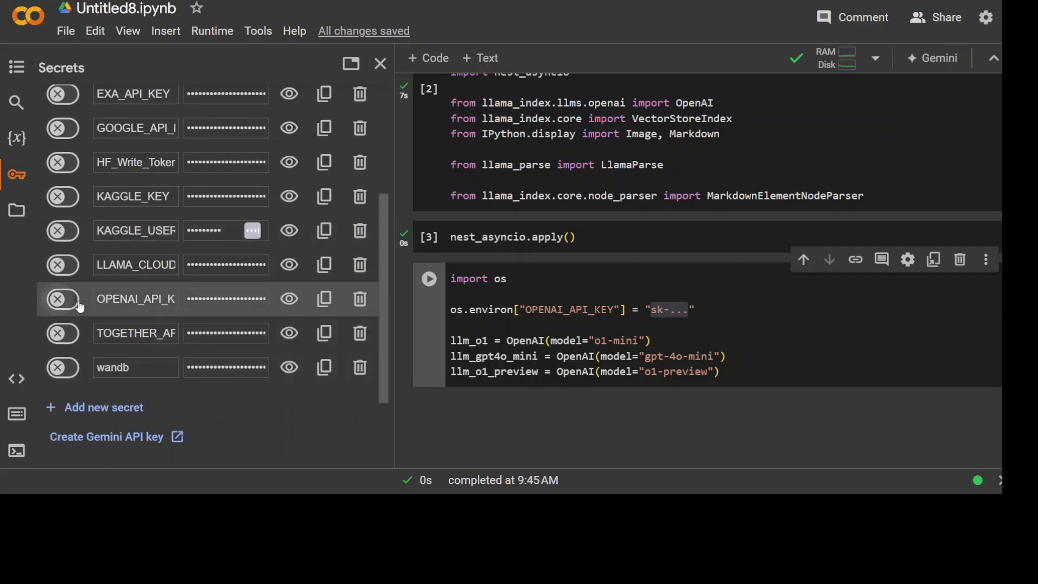
Enable notebook access for the OPENAI_API_KEY and LLAMA_CLOUD secrets
left_click(62, 299)
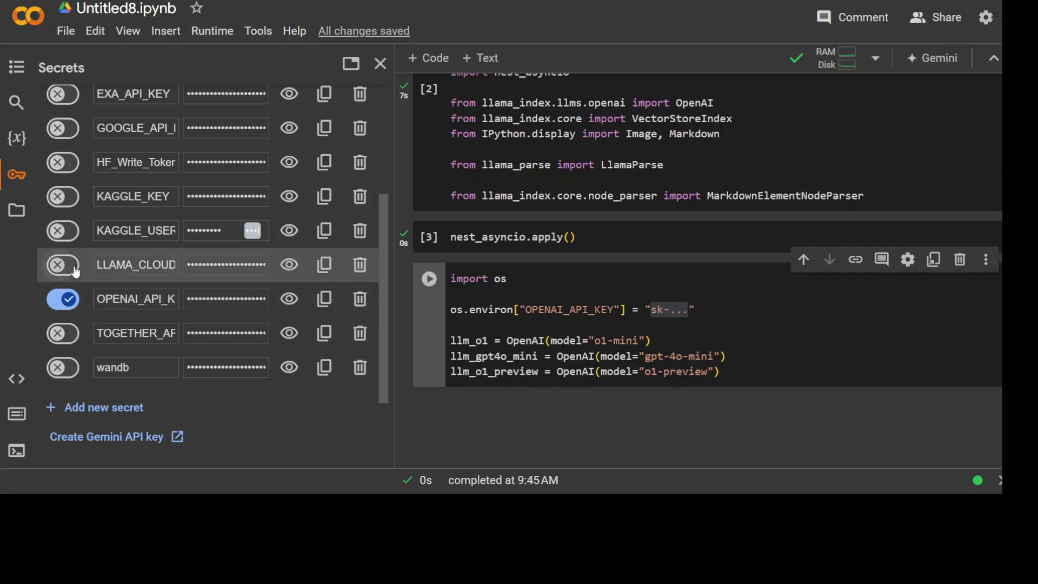
left_click(62, 264)
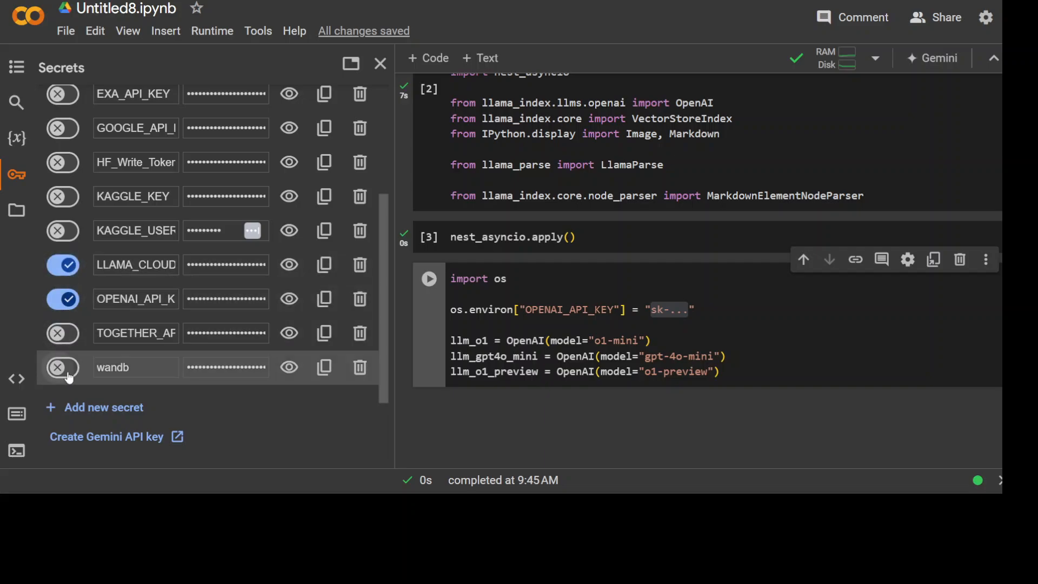
left_click(62, 367)
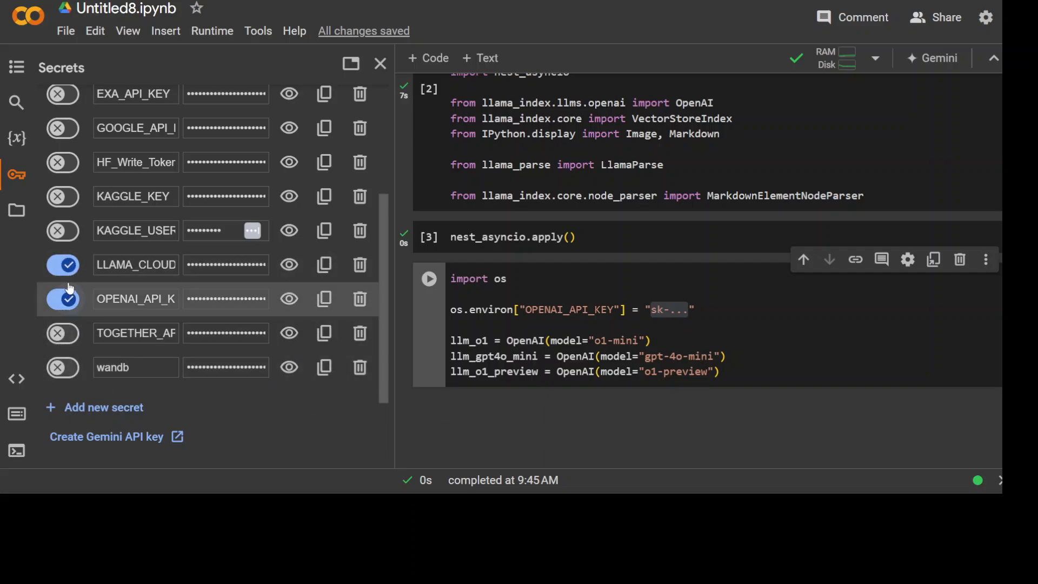
scroll("down", 3)
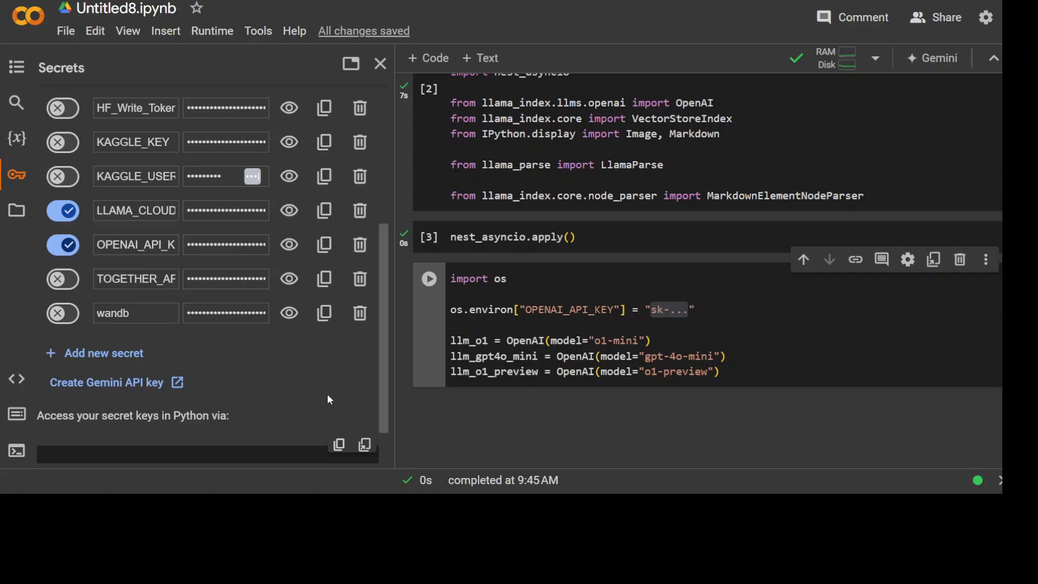
scroll("down", 3)
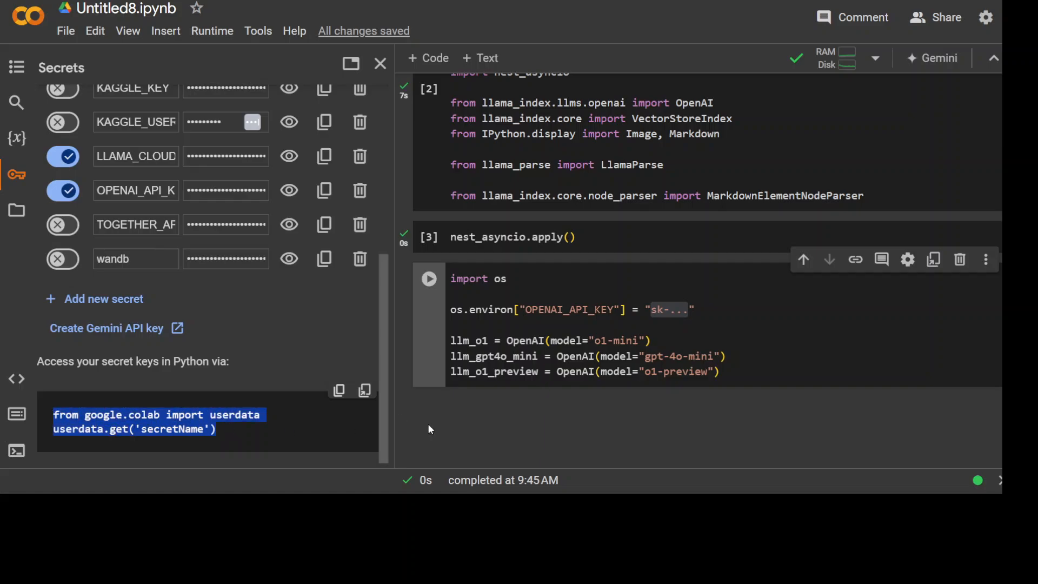
mouse_move(501, 441)
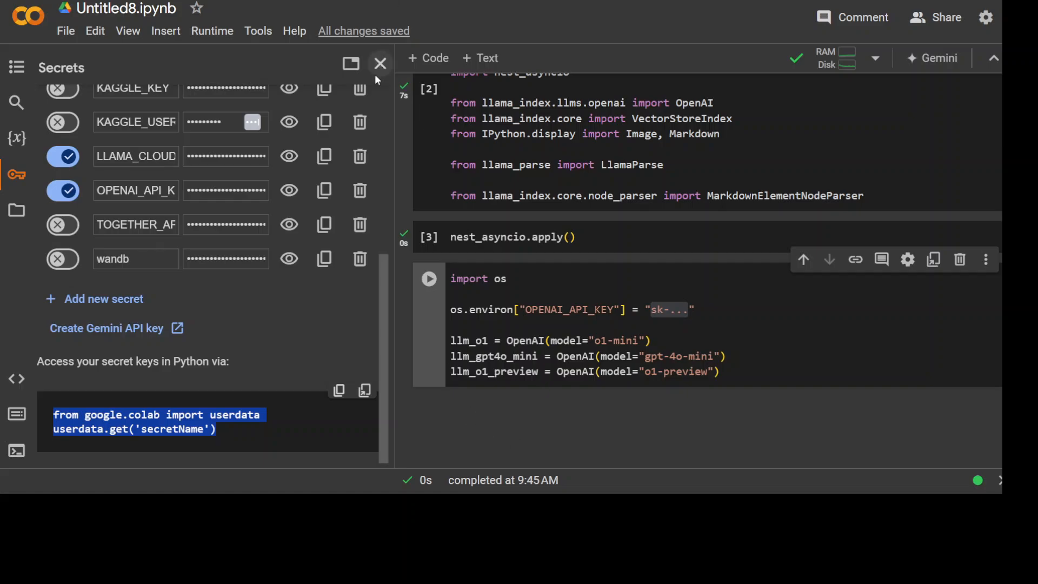
Set os.environ['OPENAI_API_KEY'] to userdata.get('OPENAI_API_KEY') in the model cell
left_click(380, 64)
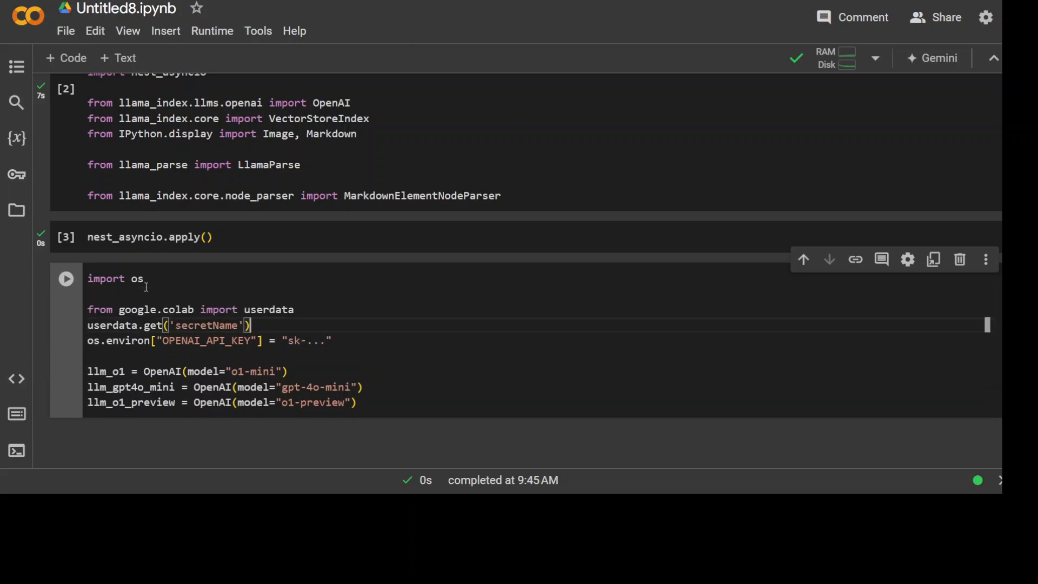
key("enter")
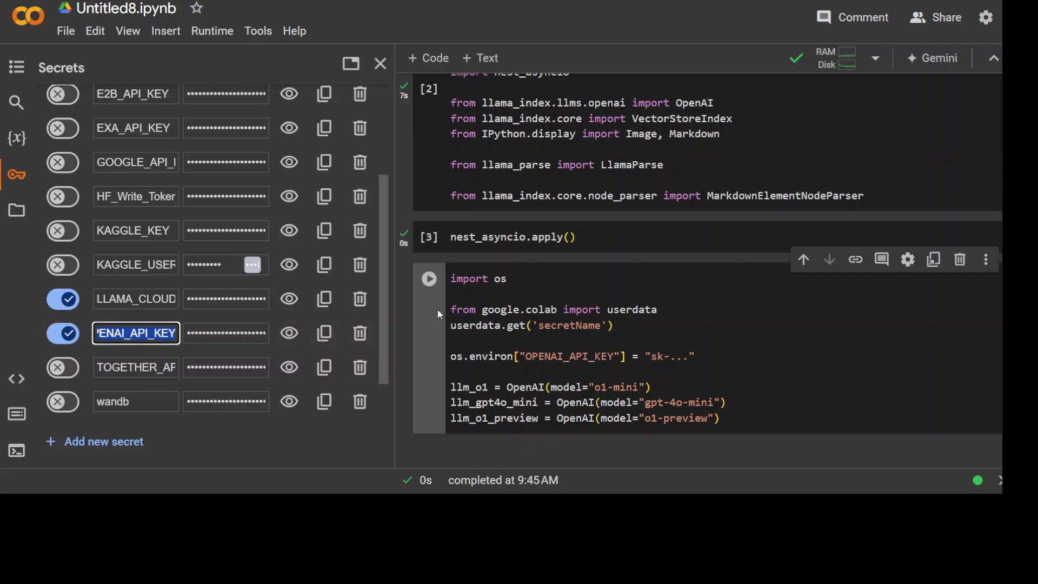
left_click(380, 64)
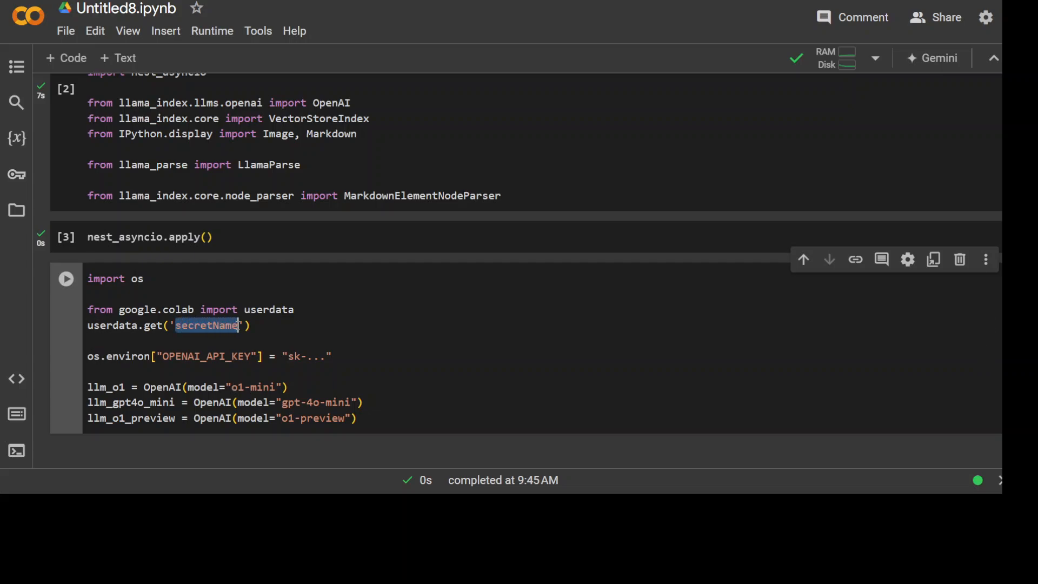
type("OPENAI_API_KEY")
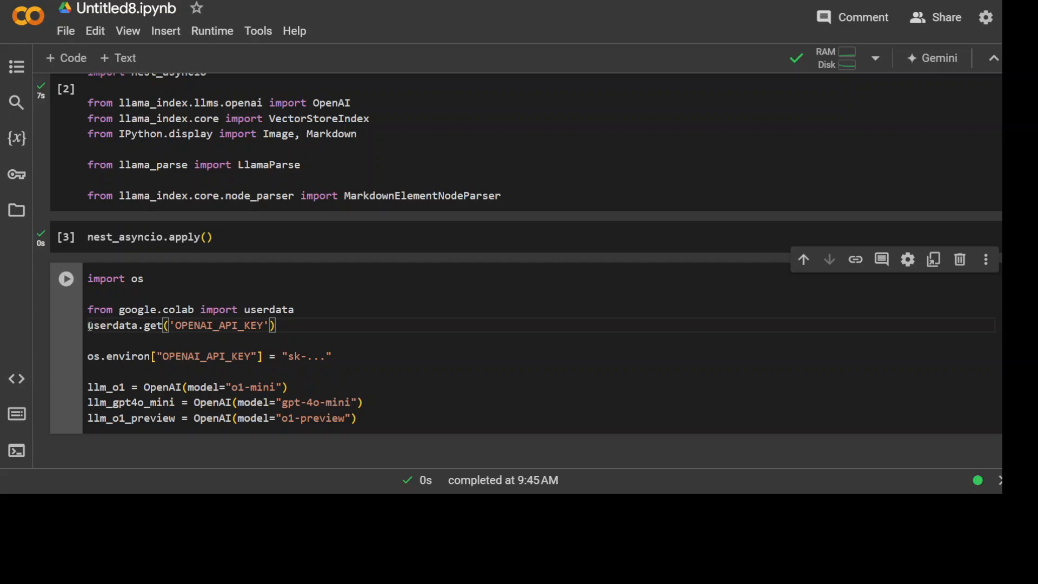
triple_click(179, 325)
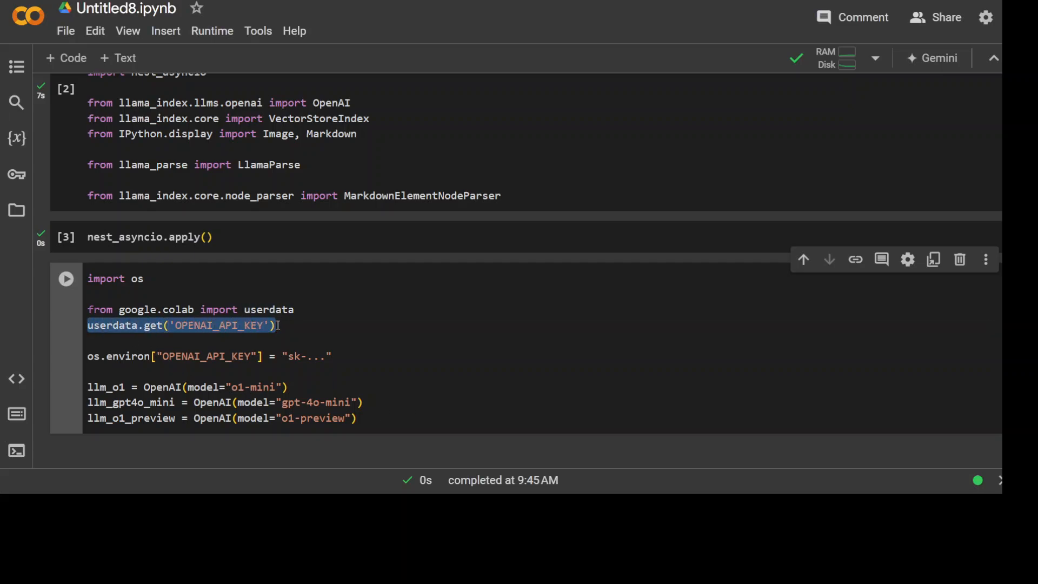
key("Delete")
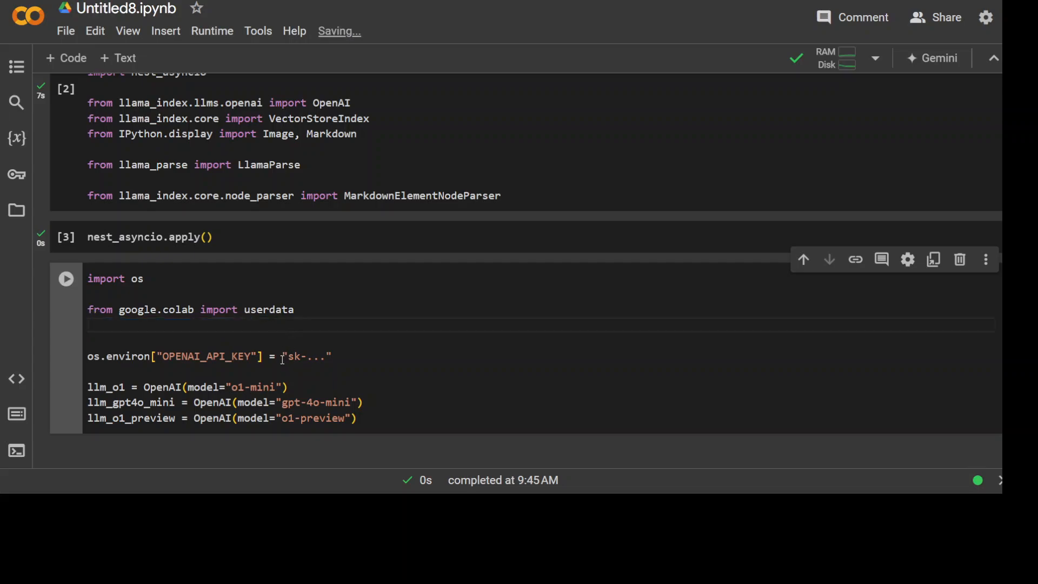
type("userdata.get('OPENAI_API_KEY')")
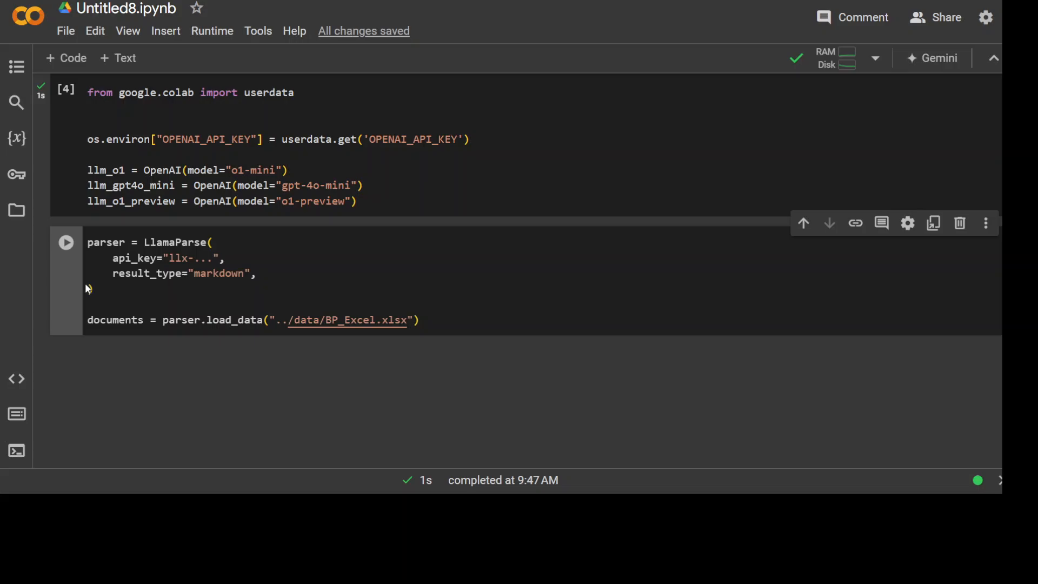
Finish the OpenAI key line and copy the LLAMA_CLOUD_API_KEY secret name
type(")")
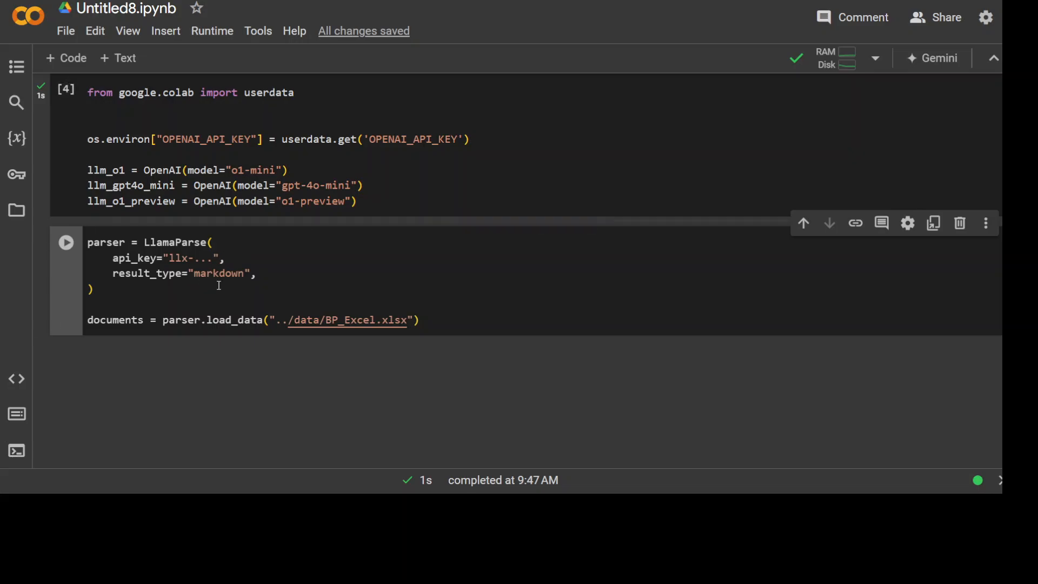
double_click(188, 258)
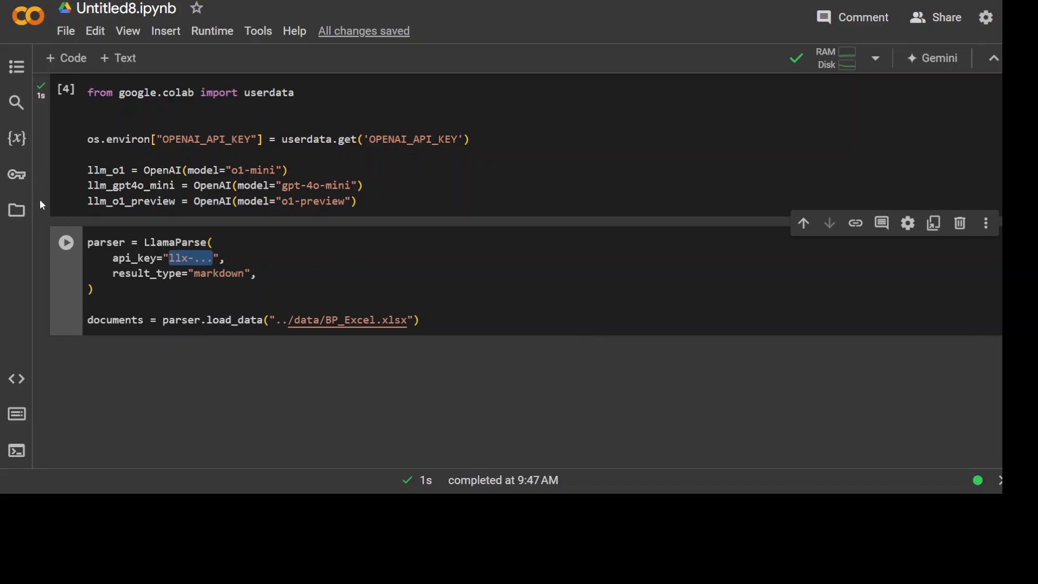
left_click(15, 174)
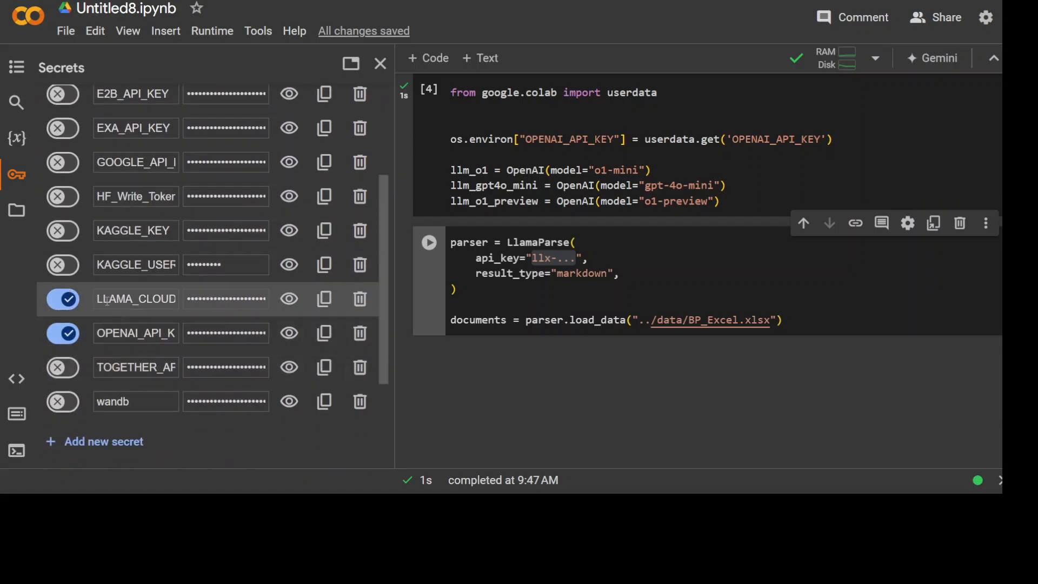
left_click(136, 298)
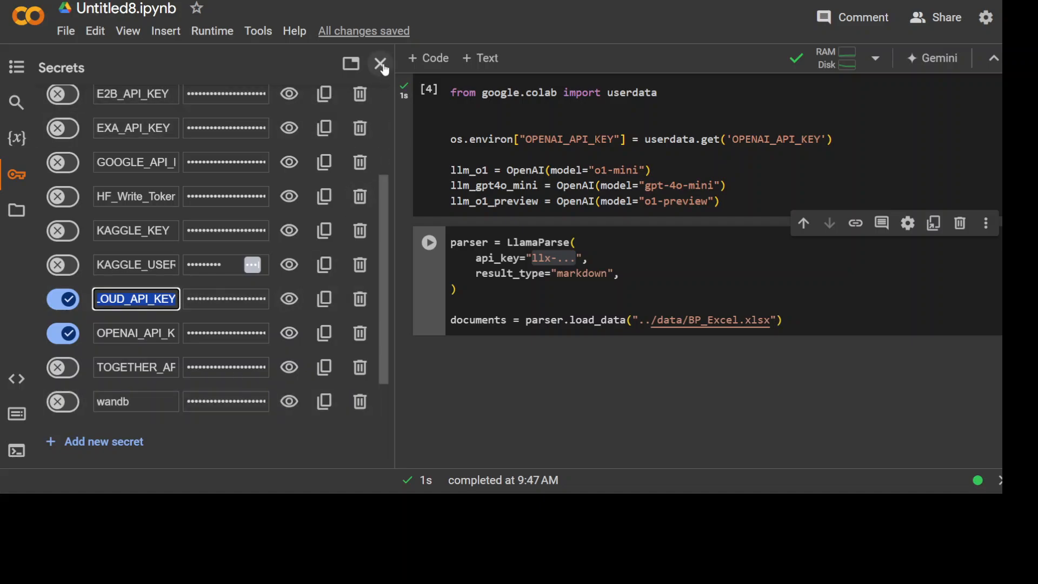
mouse_move(669, 336)
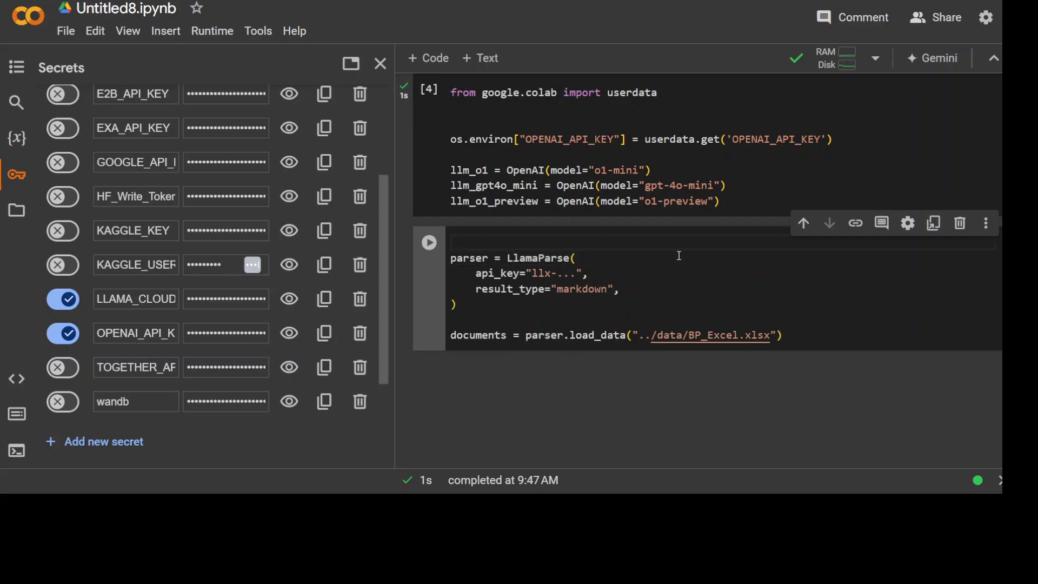
type("LLAMA_CLOUD_API_KEY")
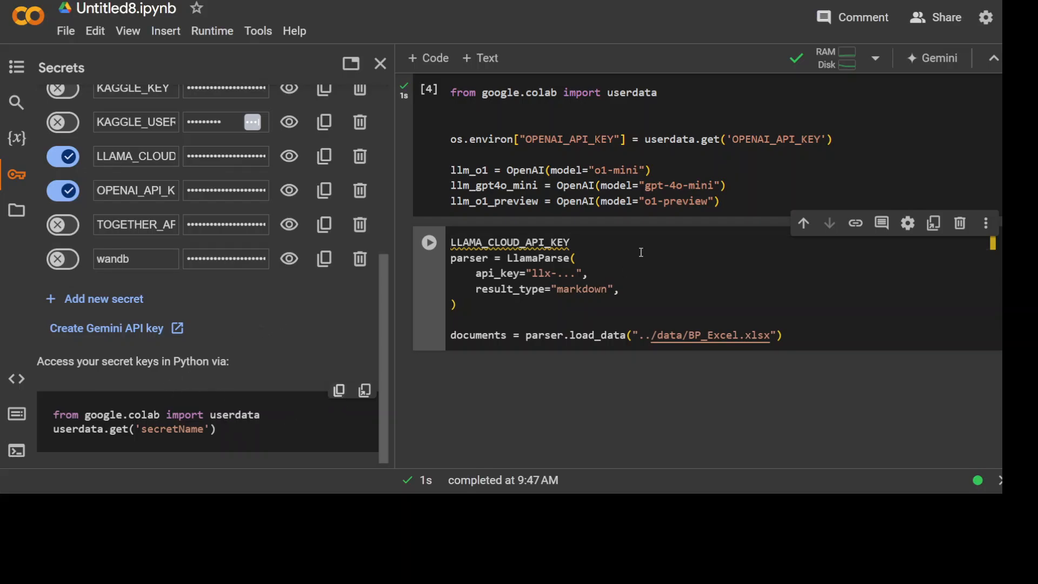
Import userdata and set LlamaParse api_key to userdata.get('LLAMA_CLOUD_API_KEY')
type("from google.colab import userdata")
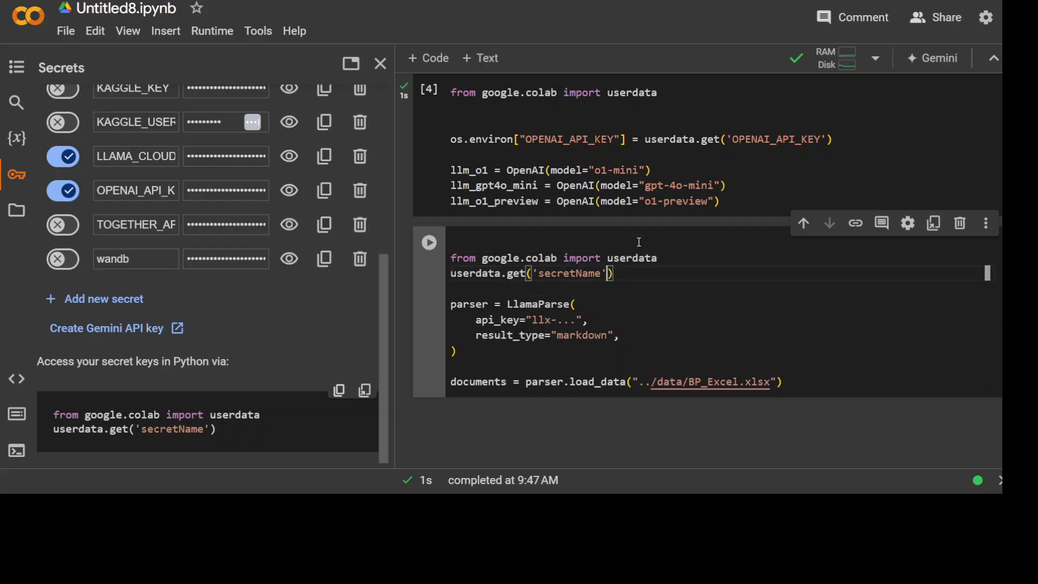
double_click(568, 274)
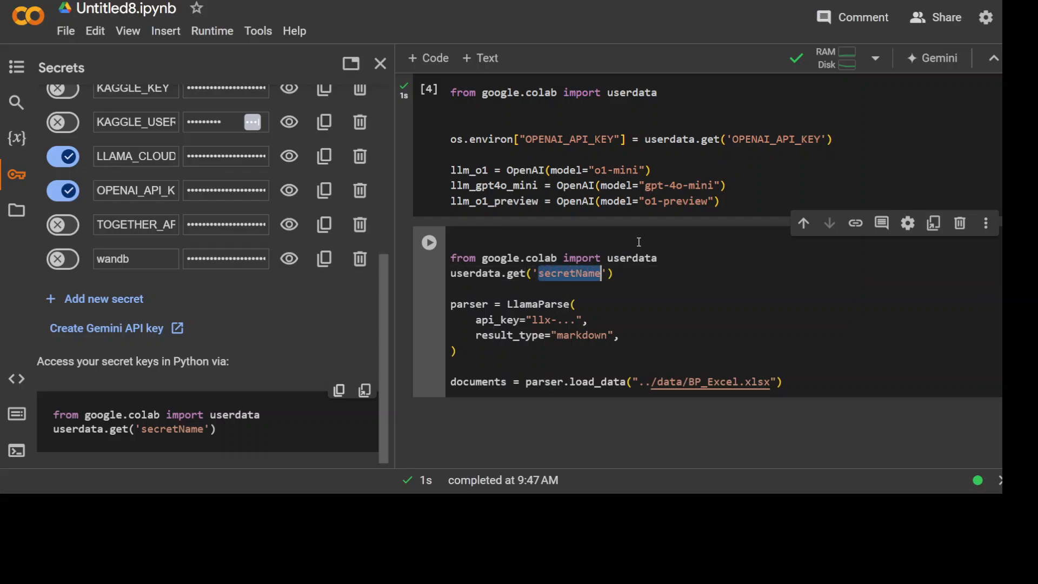
type("LLAMA_CLOUD_API_KEY")
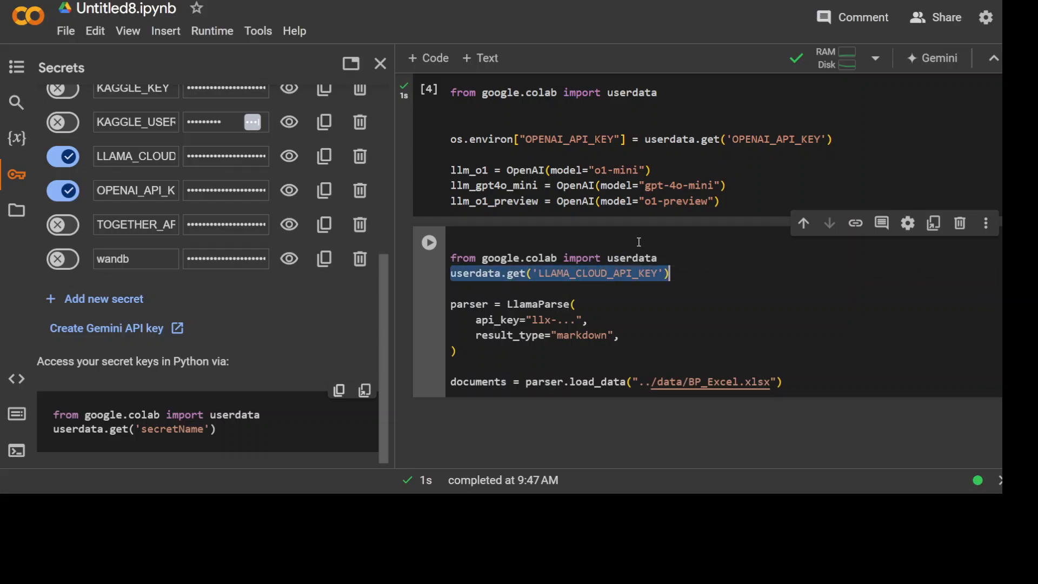
key("Delete")
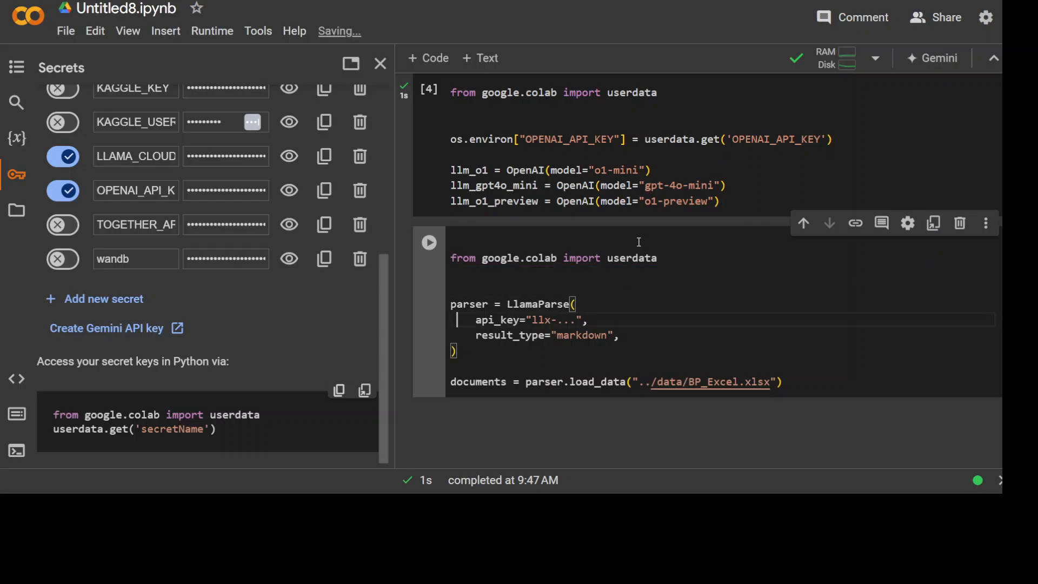
double_click(541, 320)
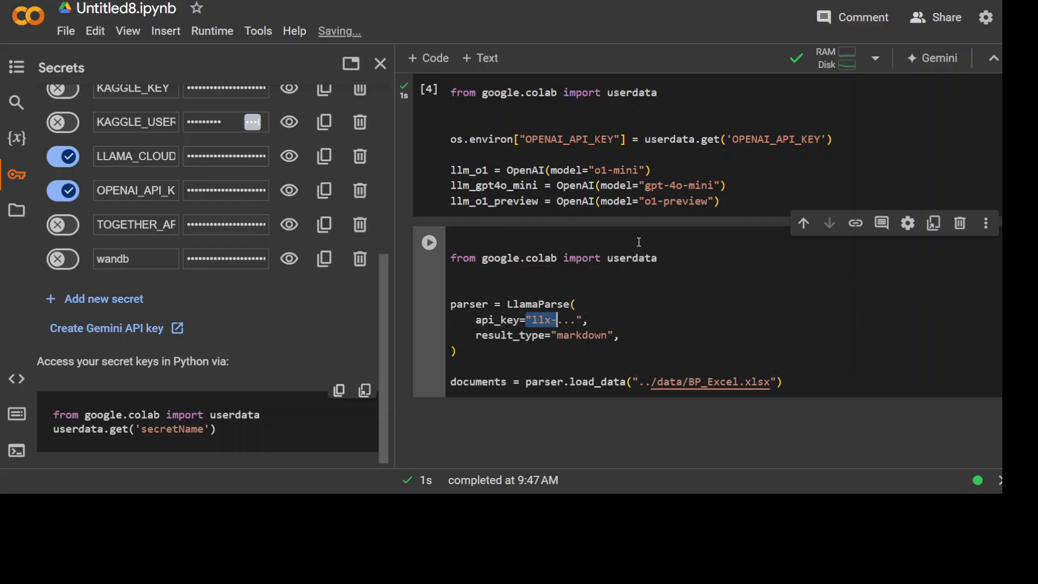
type("userdata.get('LLAMA_CLOUD_API_KEY')")
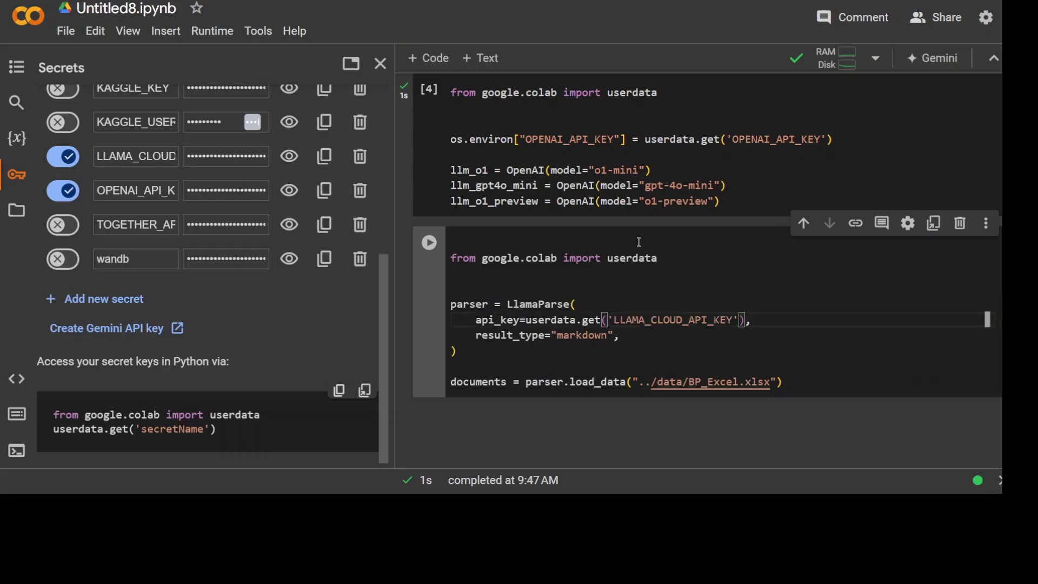
left_click(380, 62)
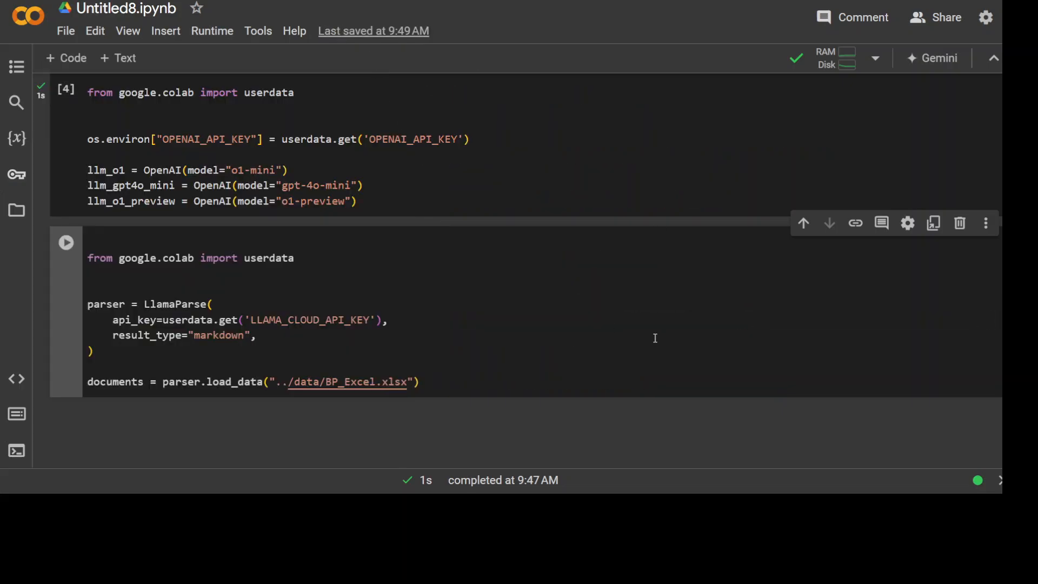
Show the Files panel listing .config and sample_data
left_click(218, 258)
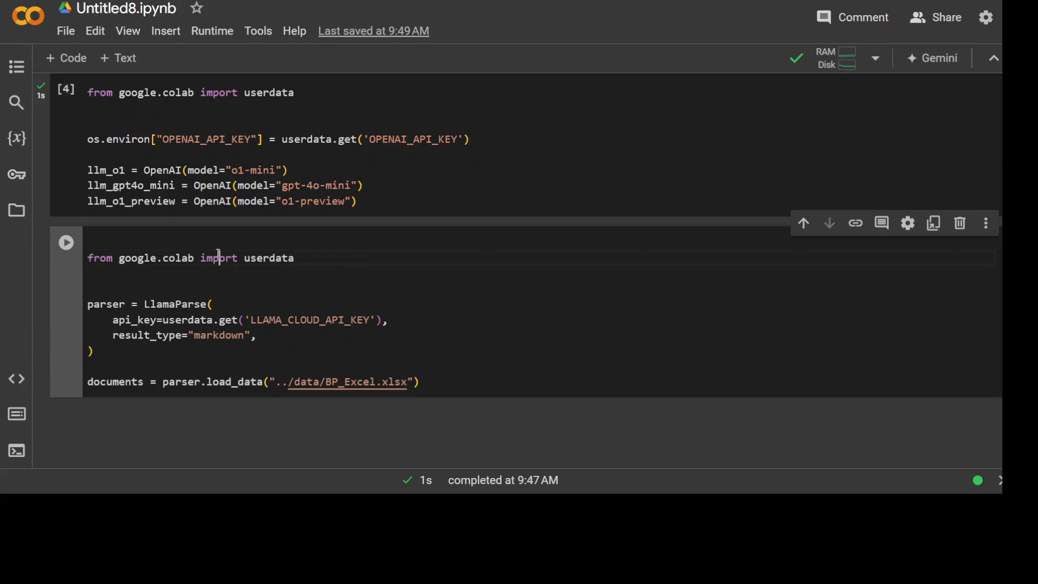
double_click(219, 257)
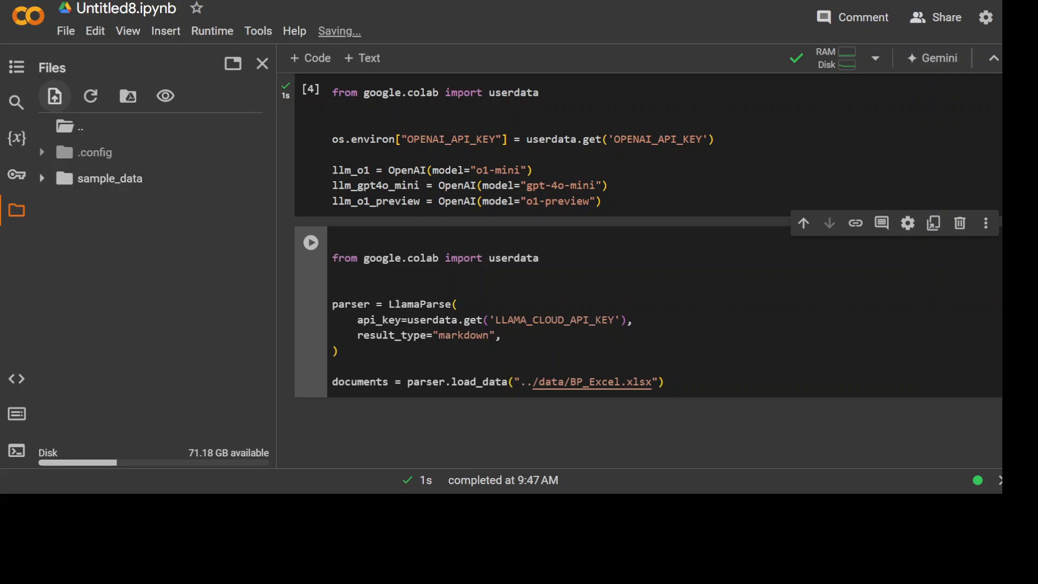
Upload the BP Q2 2024 databook and load it from /content/bp-second-quarter-2024-results-group-databook.xlsx
left_click(54, 96)
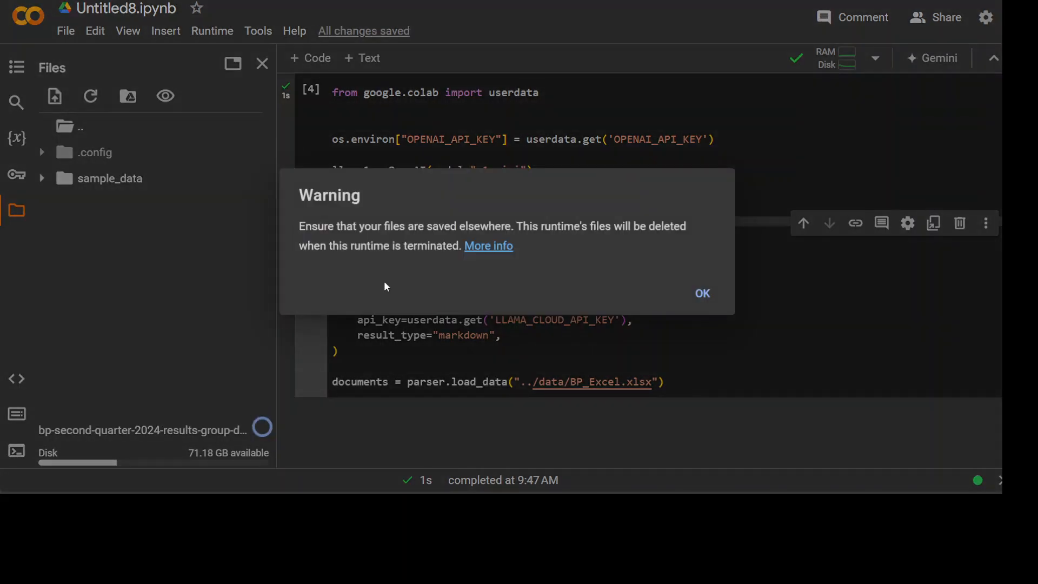
left_click(701, 293)
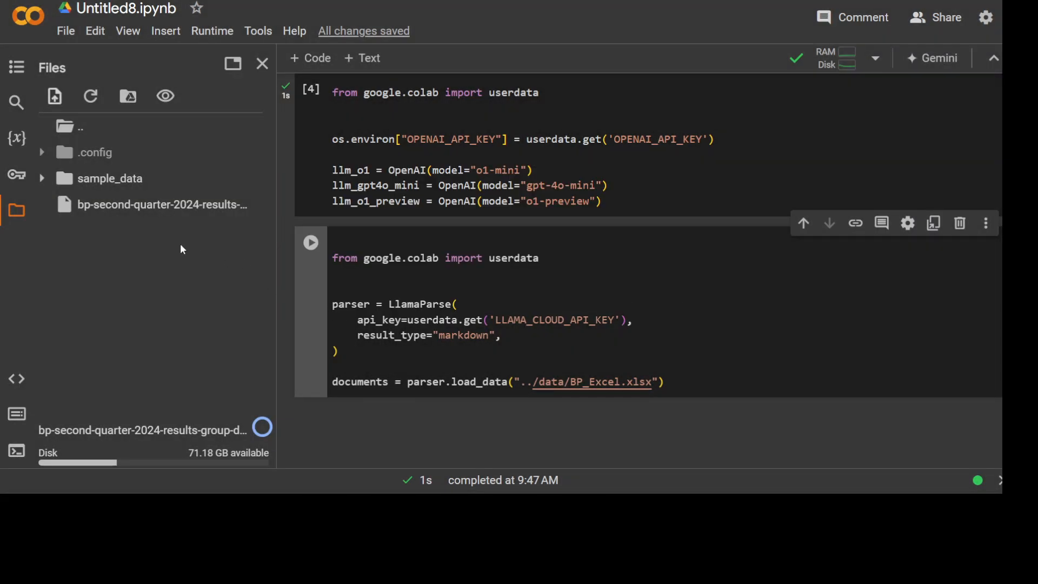
mouse_move(209, 204)
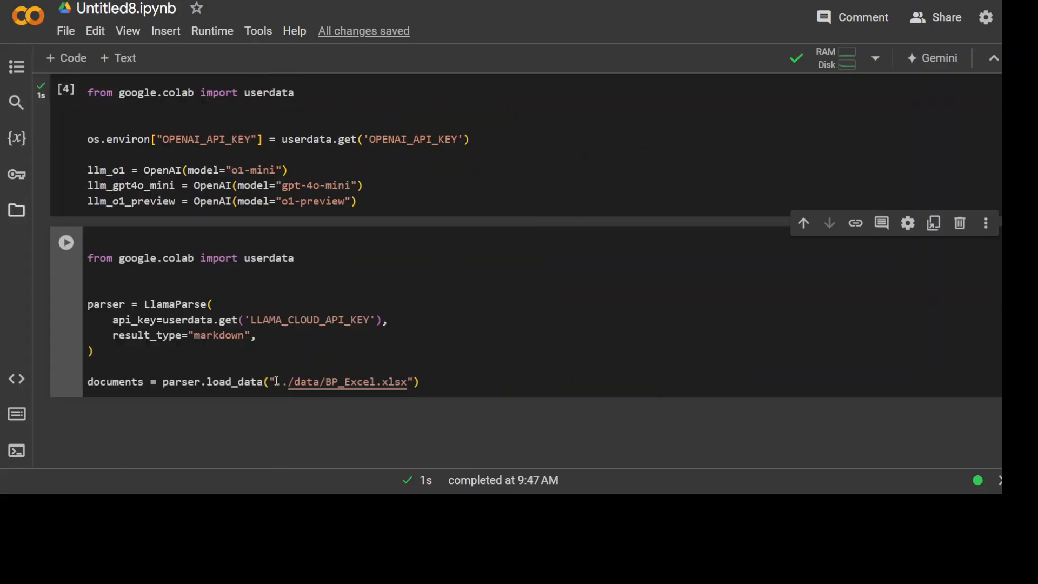
double_click(342, 381)
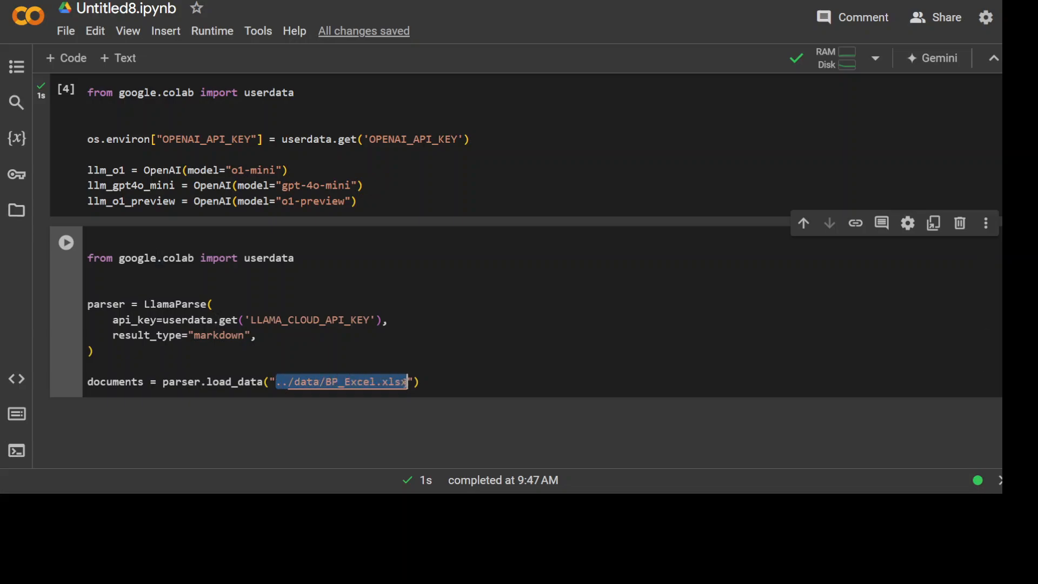
type("/content/bp-second-quarter-2024-results-group-databook.xlsx")
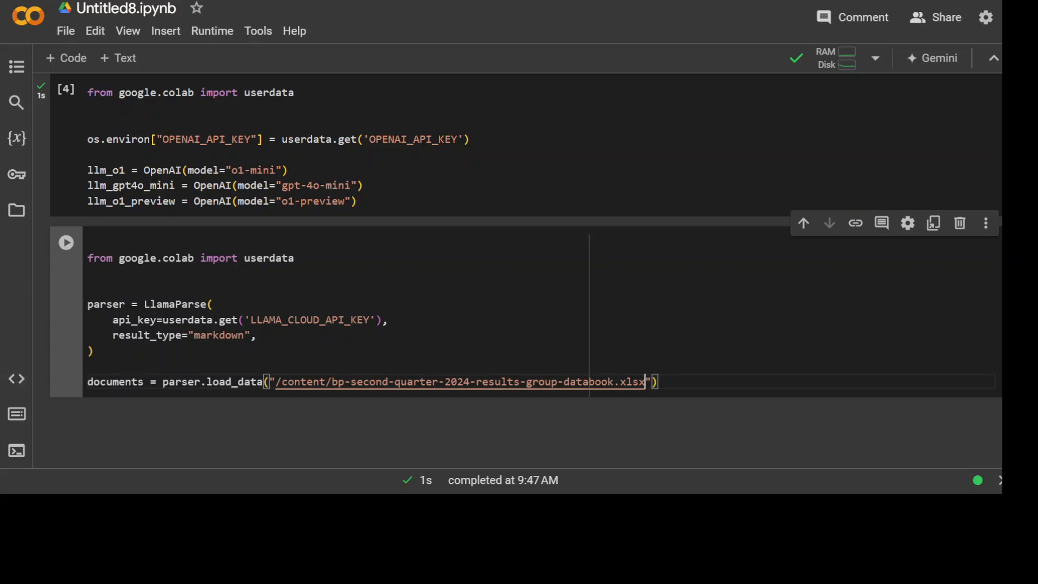
Parse the uploaded BP databook and confirm len(documents) reports 44
left_click(65, 242)
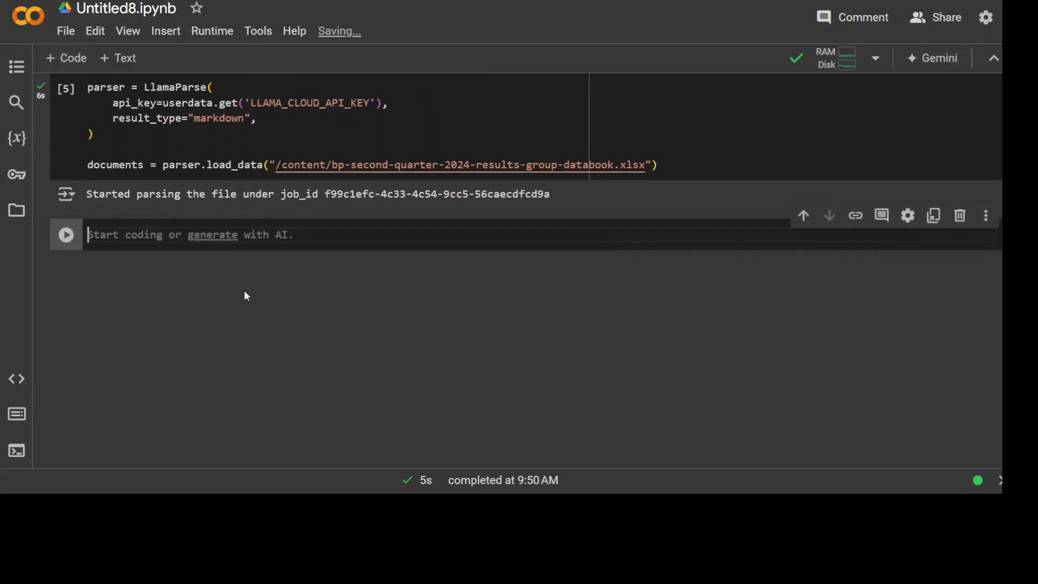
type("len(documents)")
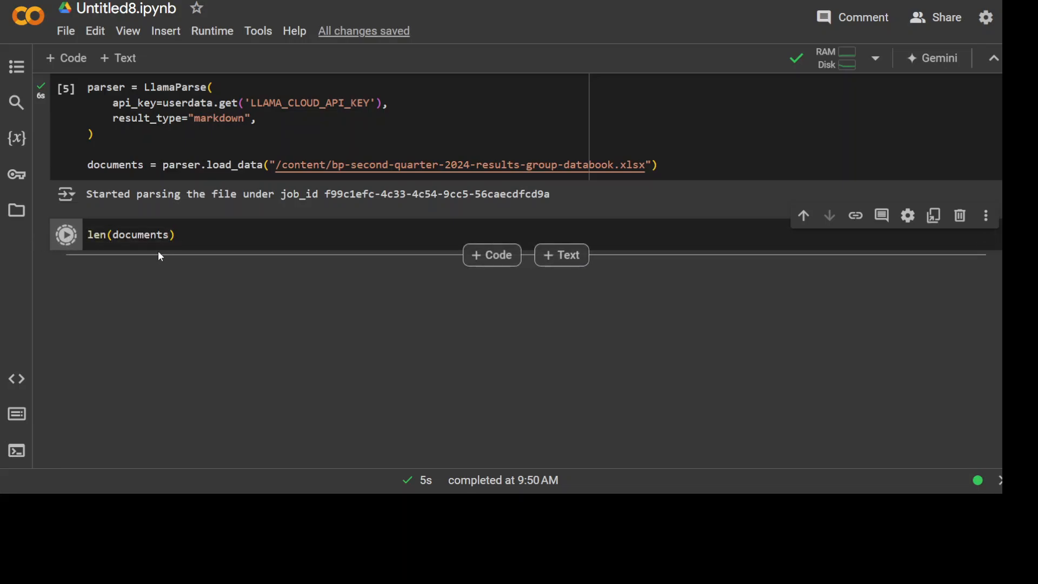
left_click(65, 234)
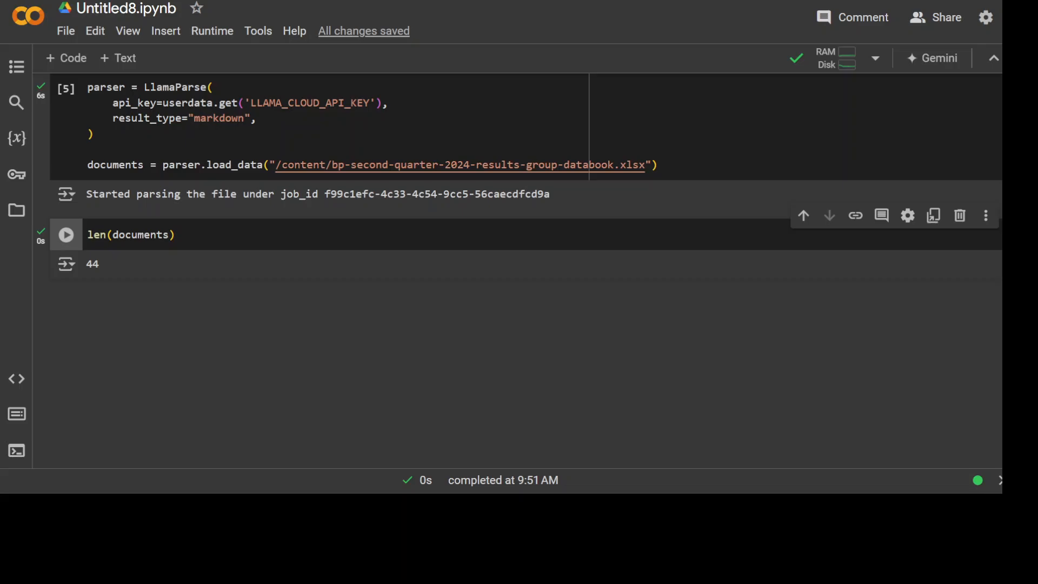
Print documents[3].get_content() to show the Summary financial table
left_click(66, 234)
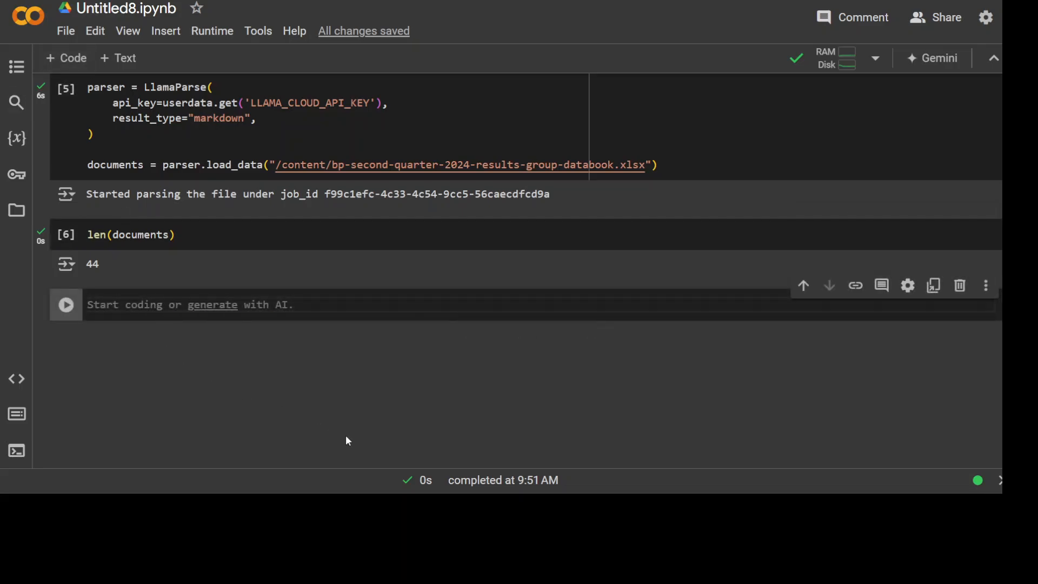
type("print(documents[3].get_content())")
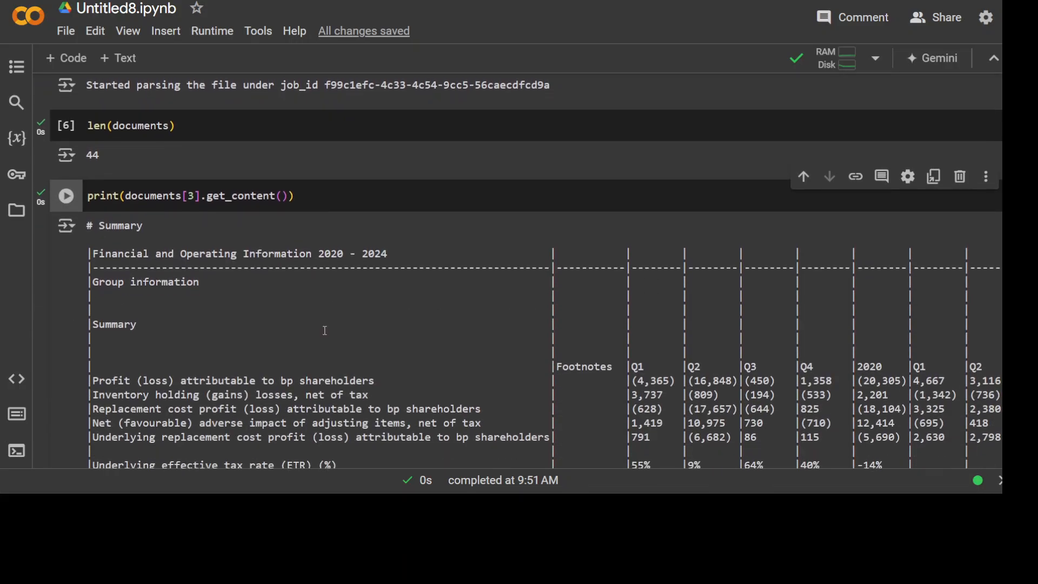
scroll("down", 3)
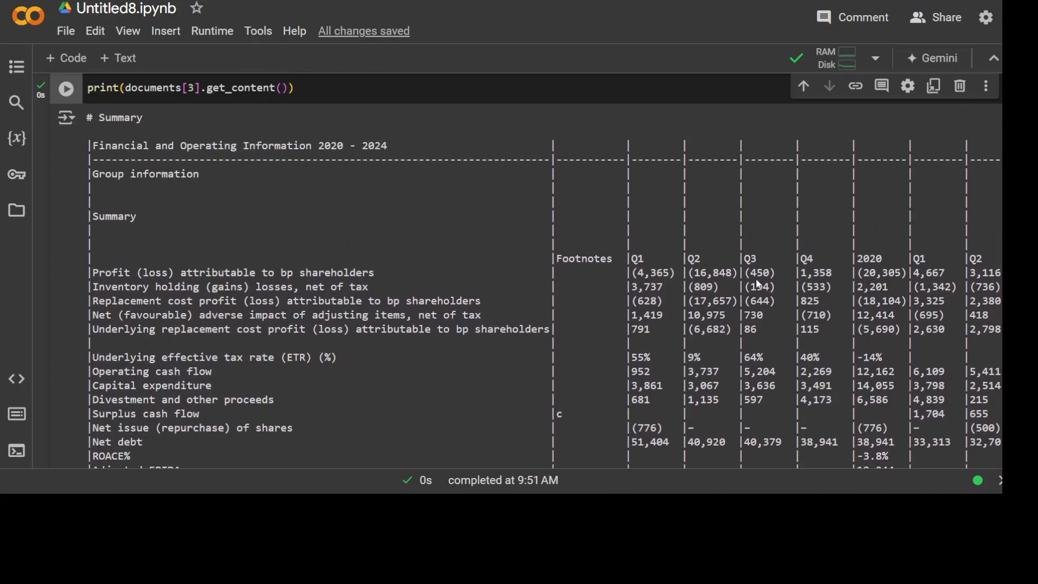
scroll("down", 3)
type("nodes = node_parser.get_nodes_from_documents(documents[:10])")
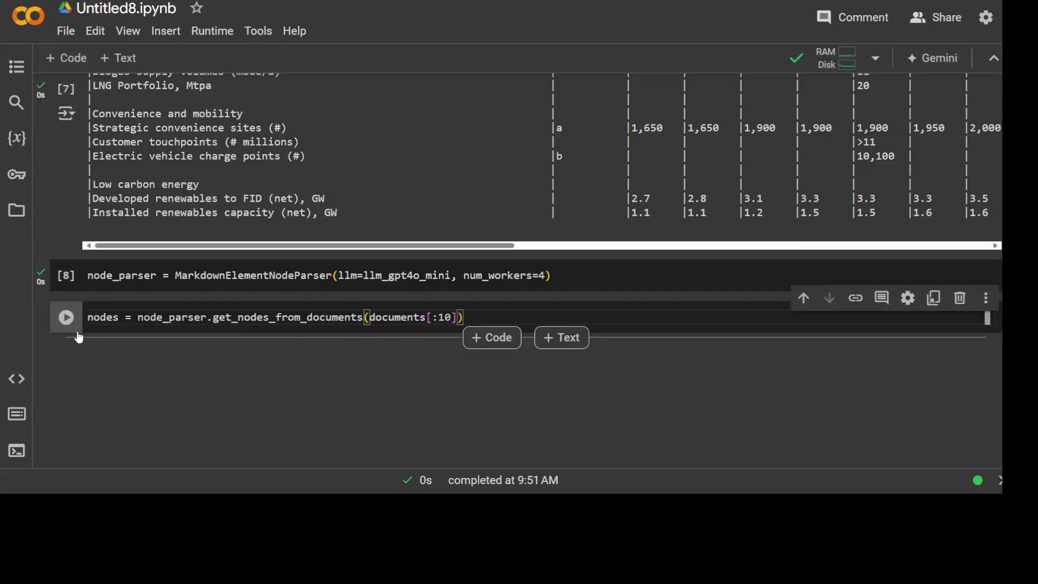
Extract nodes from the first ten documents with MarkdownElementNodeParser, finishing in 34 seconds
left_click(65, 318)
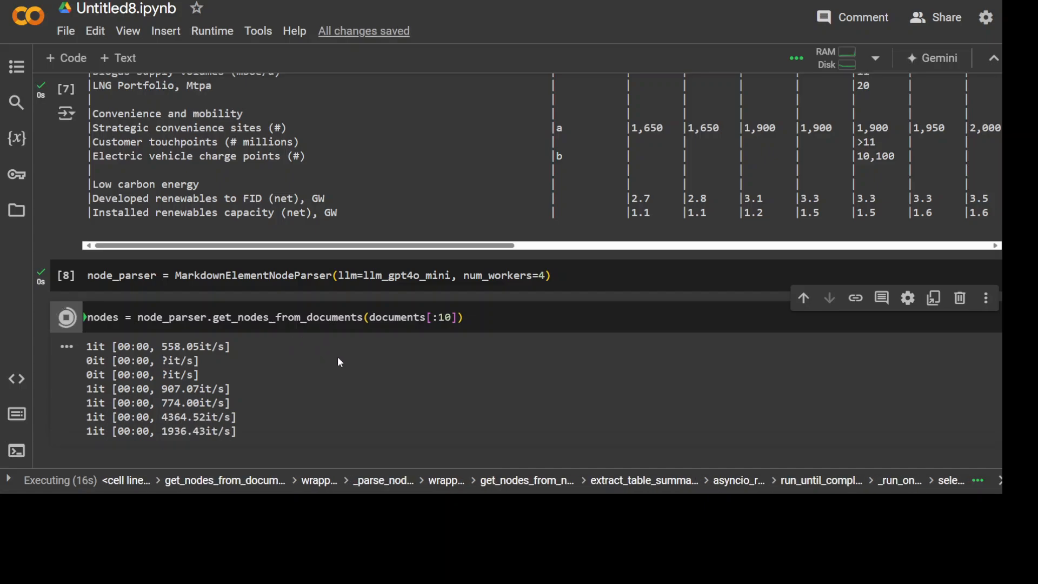
scroll("down", 3)
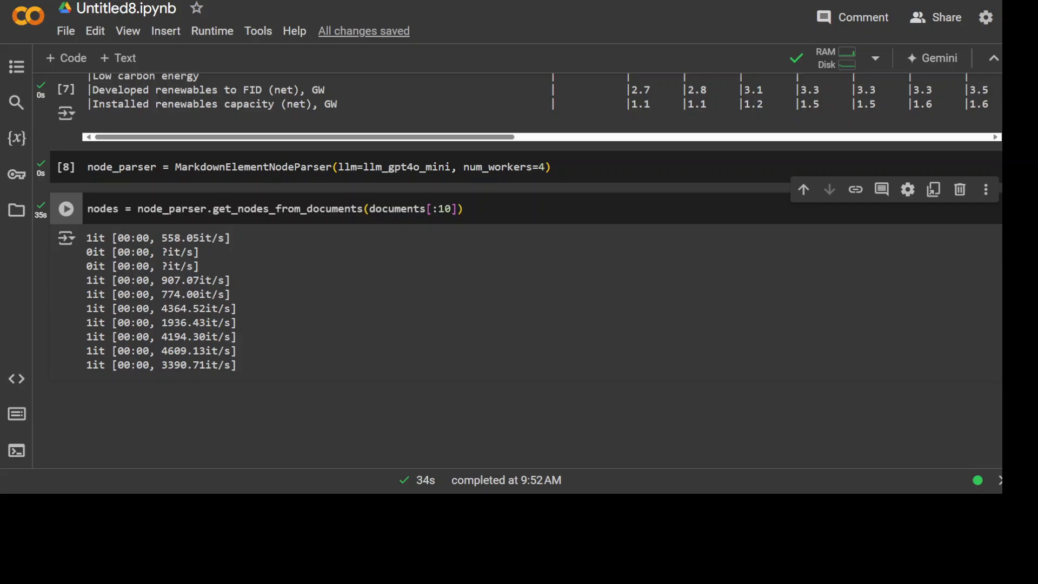
mouse_move(65, 75)
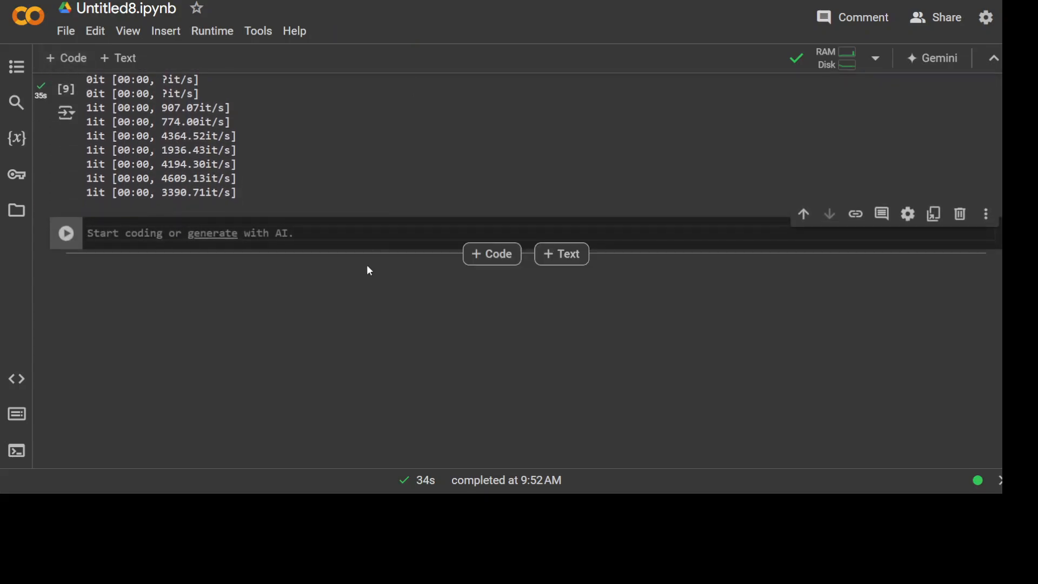
Split the 27 nodes into 11 base nodes and 8 objects, then print objects[3]'s table summary
type("base_nodes, objects = node_parser.get_nodes_and_objects(nodes)")
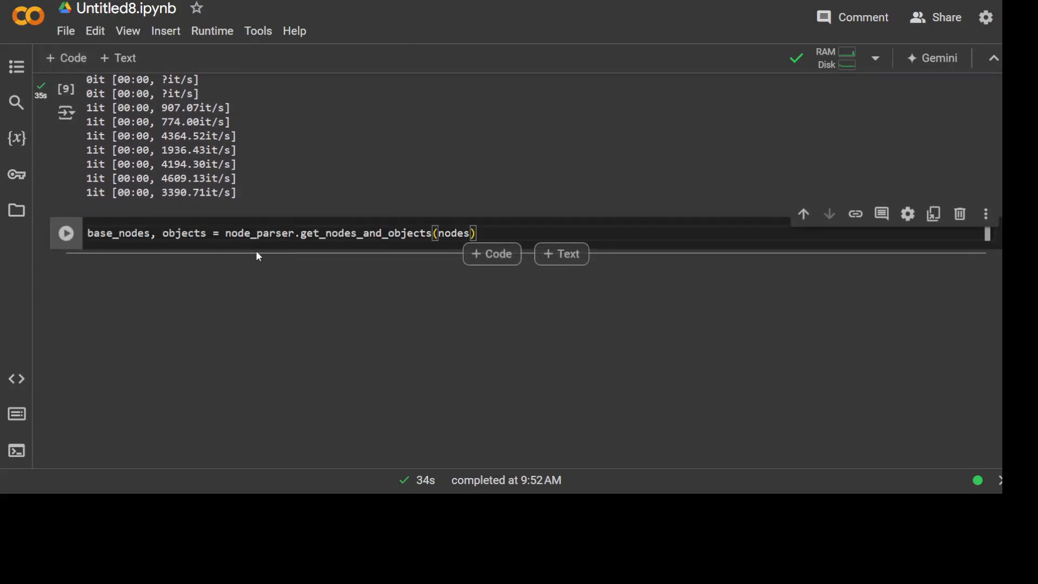
left_click(65, 233)
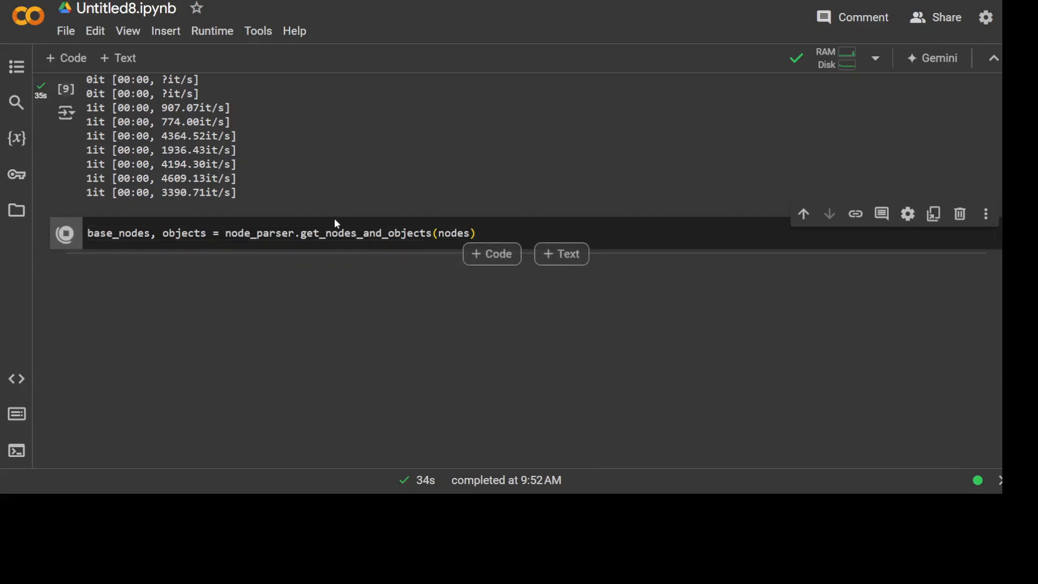
left_click(65, 233)
type("len(nodes), len(base_nodes), len(objects)")
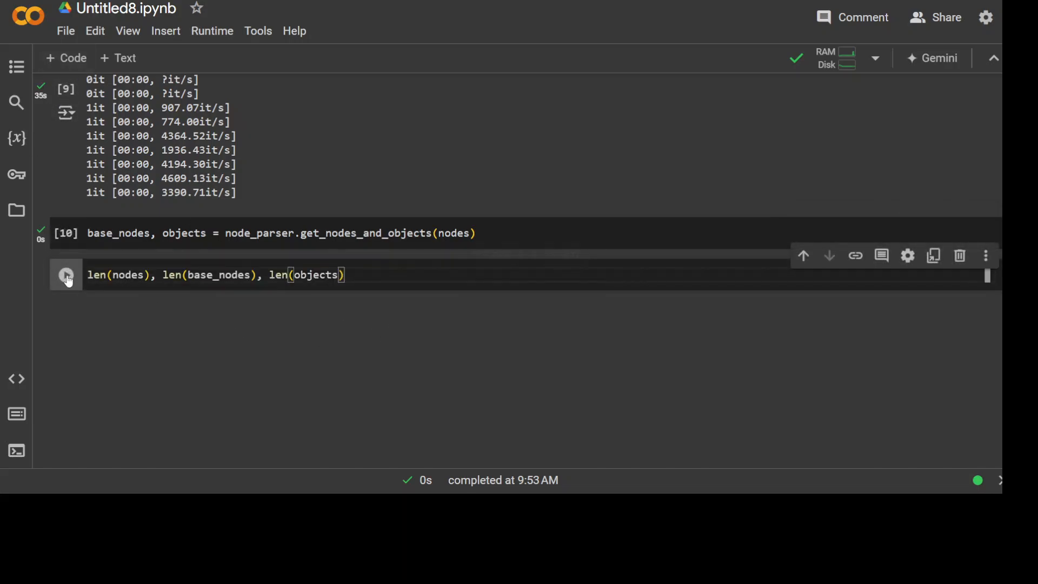
left_click(66, 275)
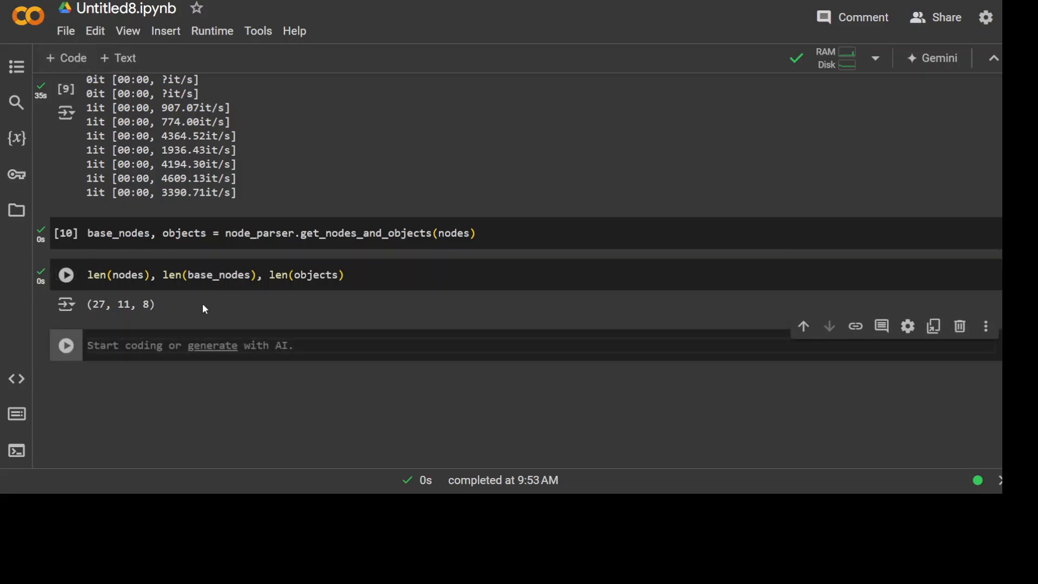
type("print(objects[3].get_content())")
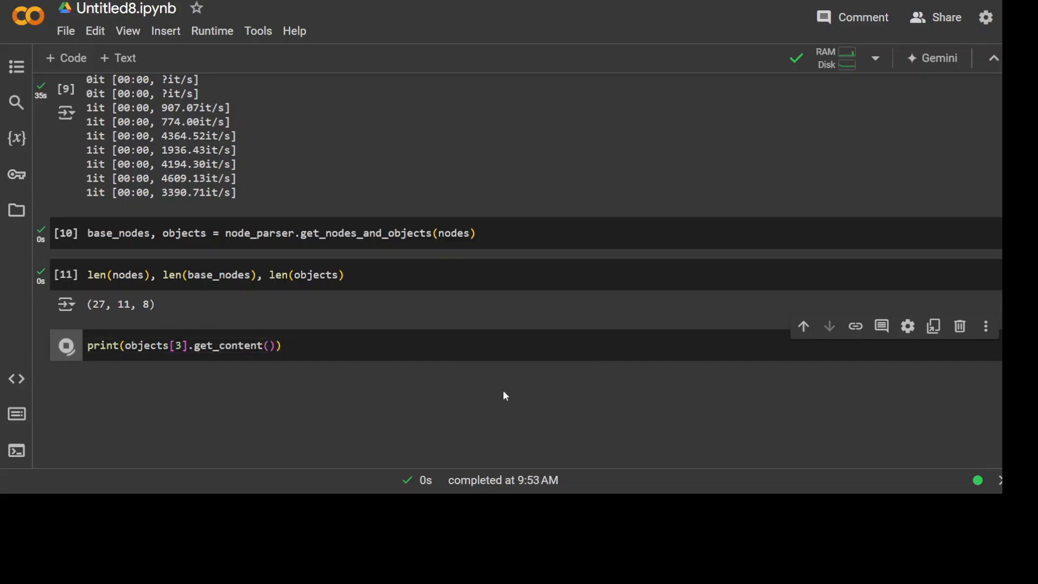
left_click(66, 345)
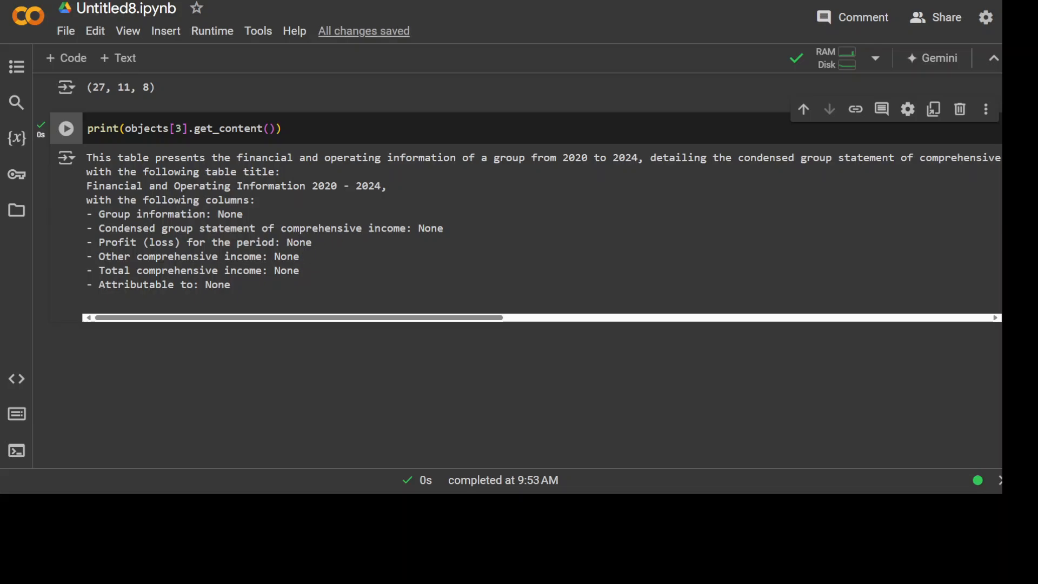
mouse_move(66, 59)
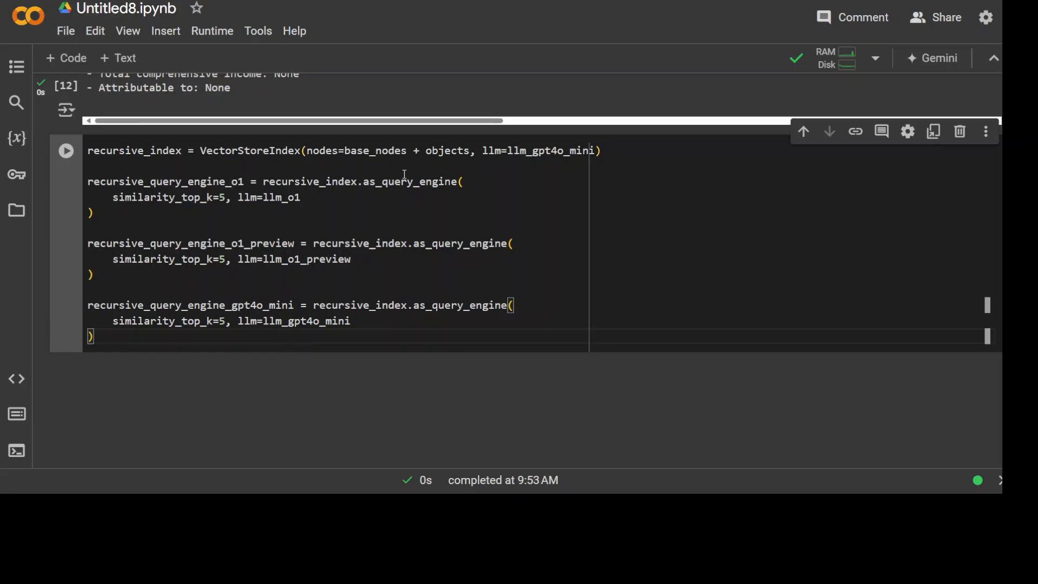
mouse_move(324, 217)
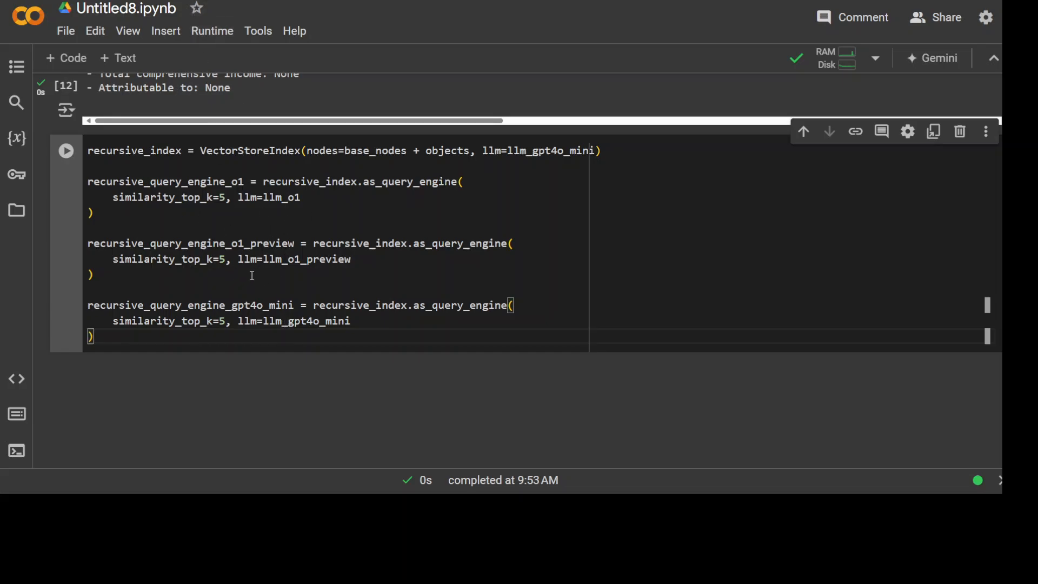
Build the VectorStoreIndex with o1, o1-preview and gpt4o-mini query engines (similarity_top_k=5)
left_click(65, 150)
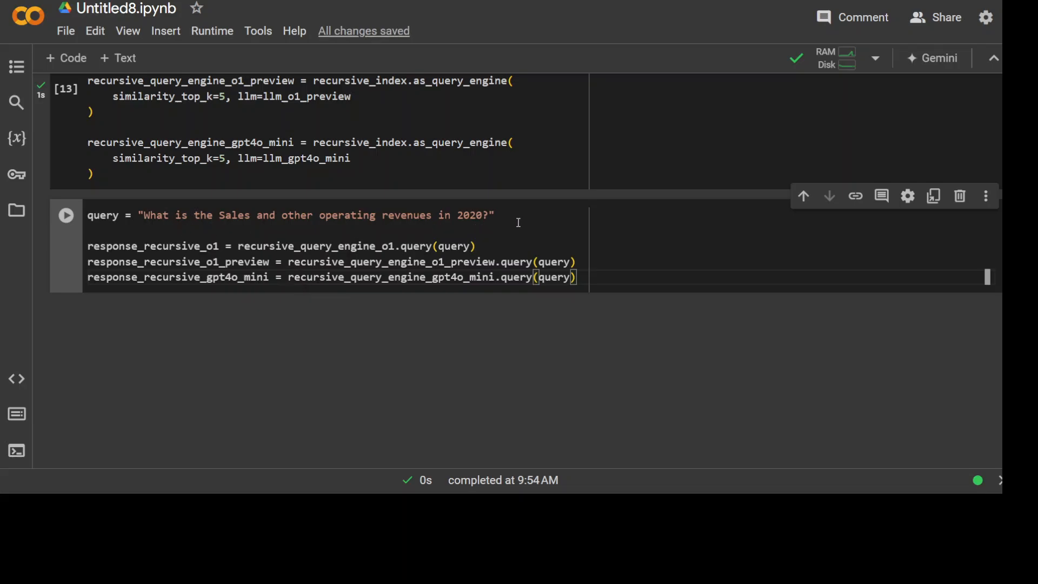
Run the 2020 revenue query and review the o1-mini NotFoundError traceback
left_click(66, 215)
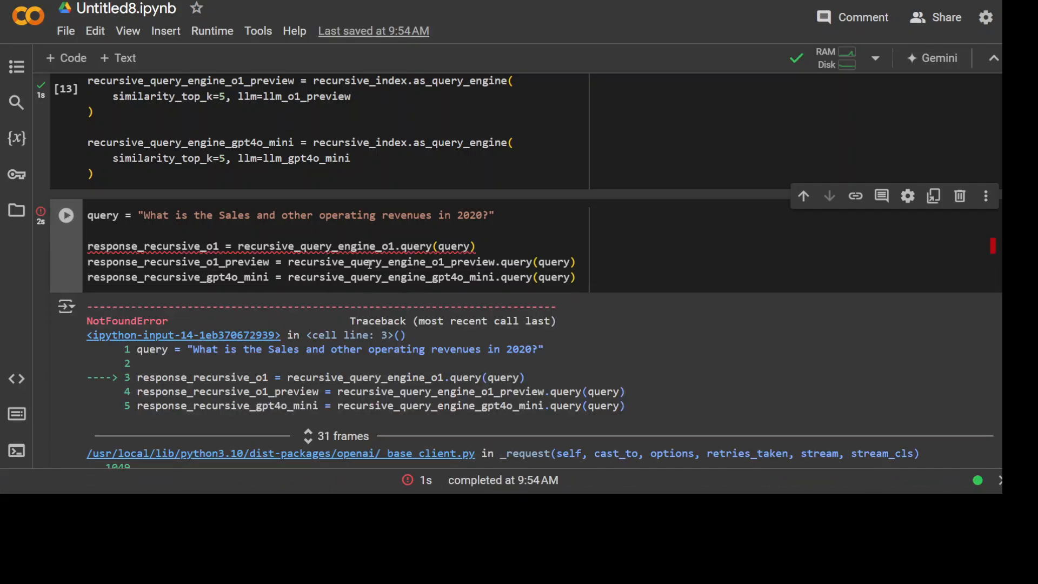
scroll("down", 3)
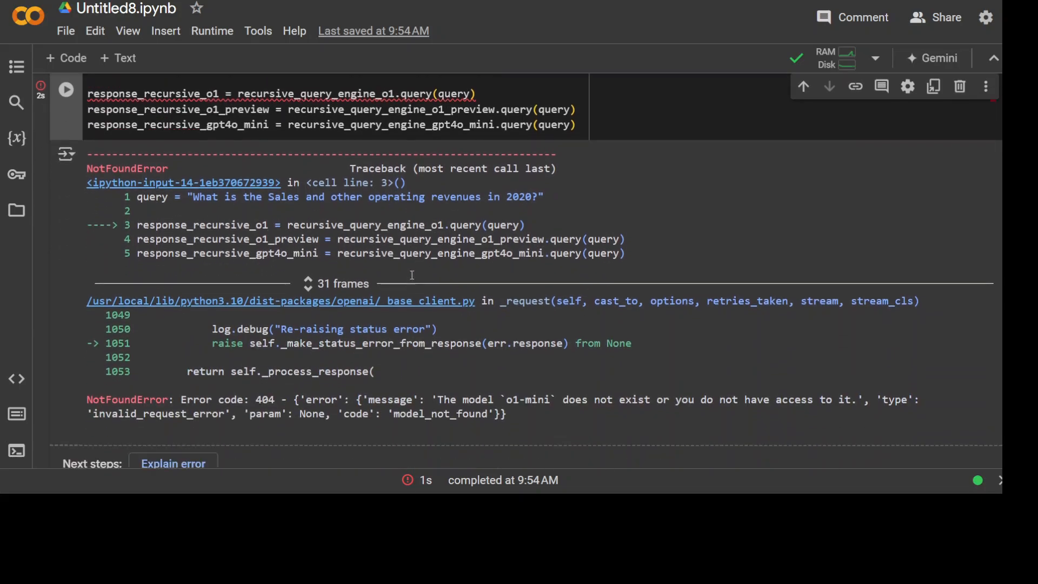
scroll("down", 3)
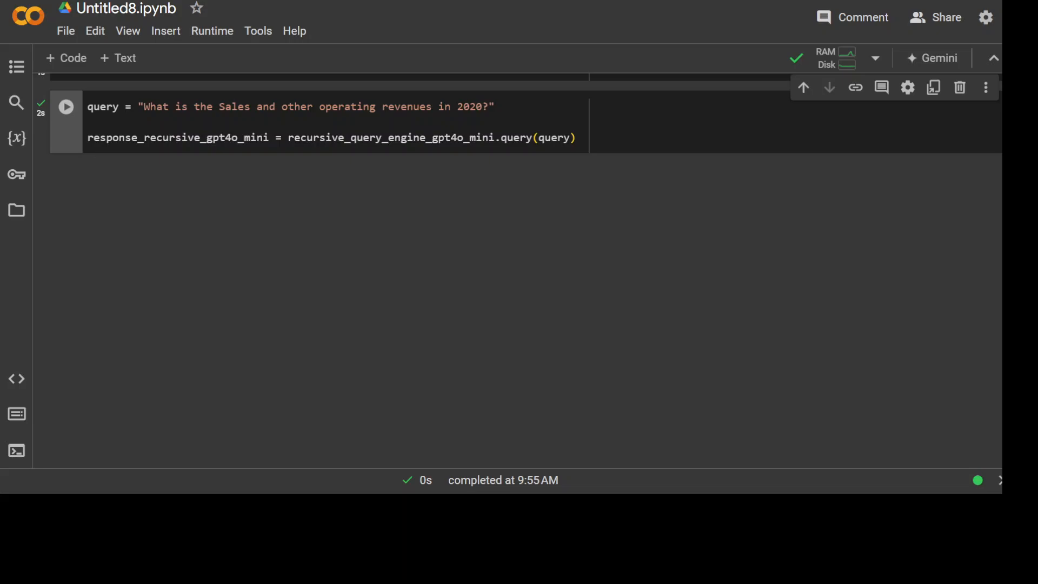
Query gpt4o-mini only and display its Markdown answer of 105,944 million
left_click(65, 106)
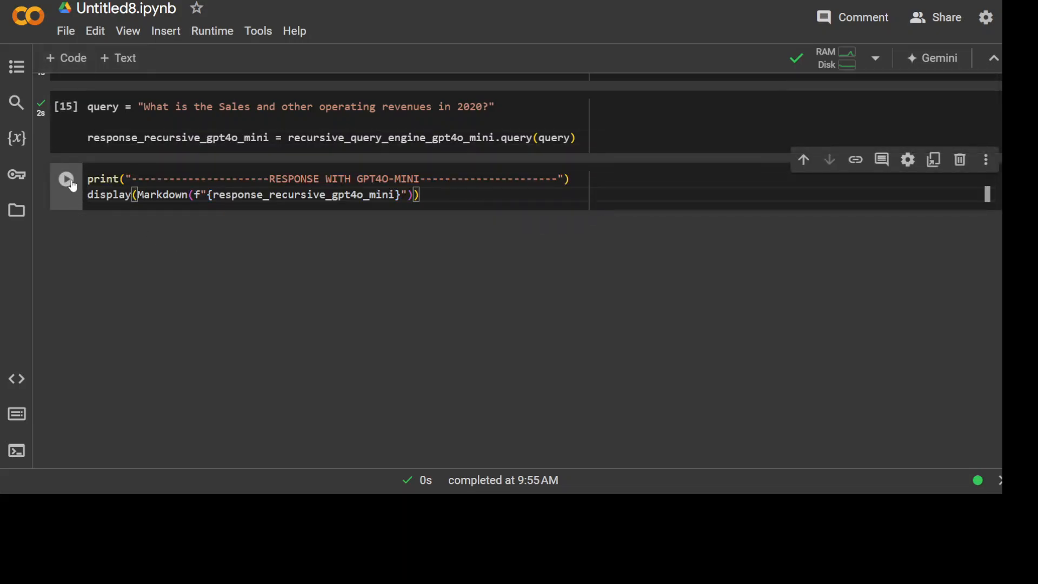
left_click(65, 179)
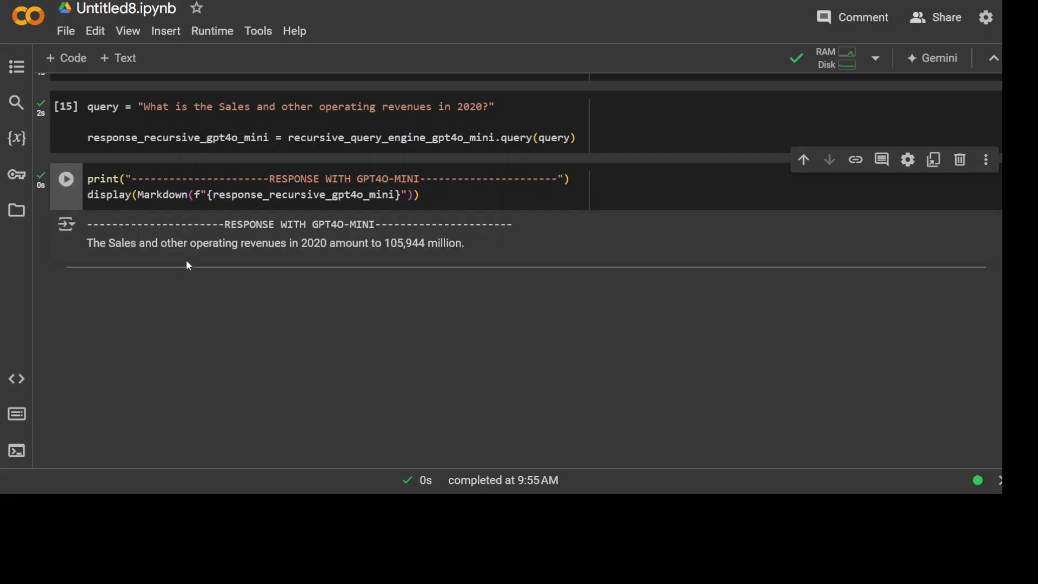
mouse_move(362, 269)
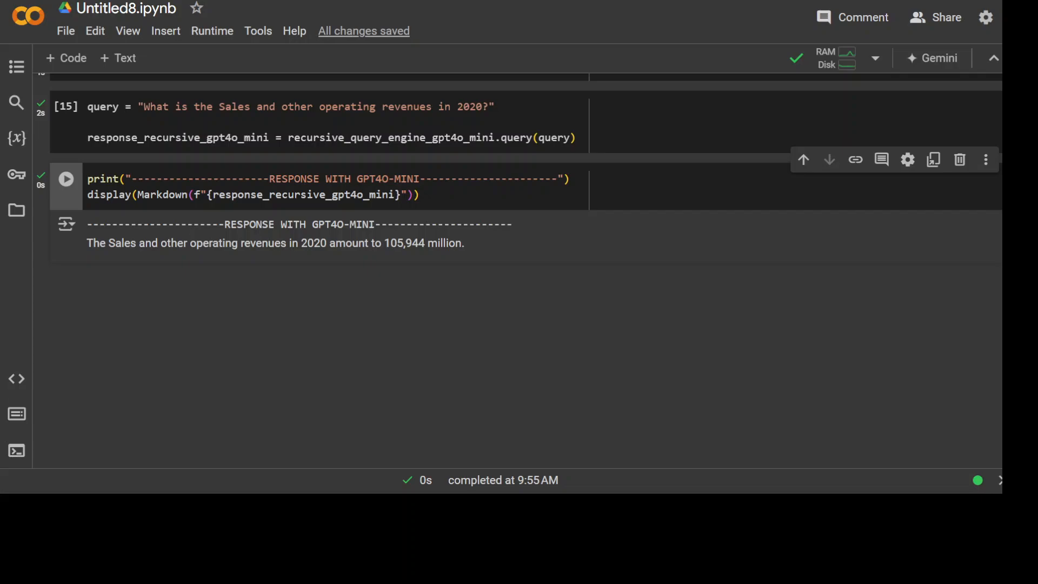
mouse_move(55, 384)
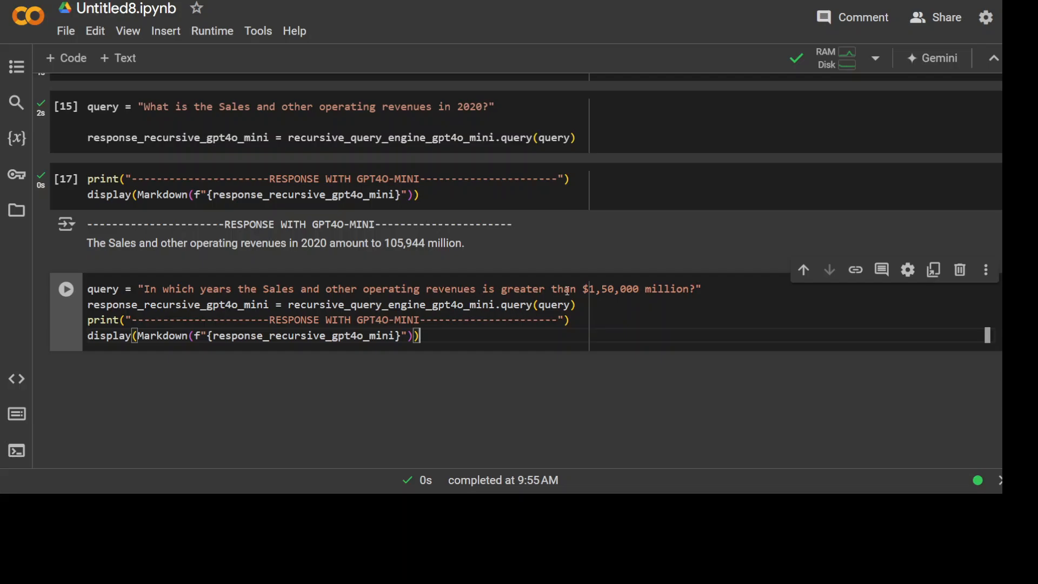
Ask which years revenues exceeded $150,000 million, getting 2021 and 2022
left_click(66, 289)
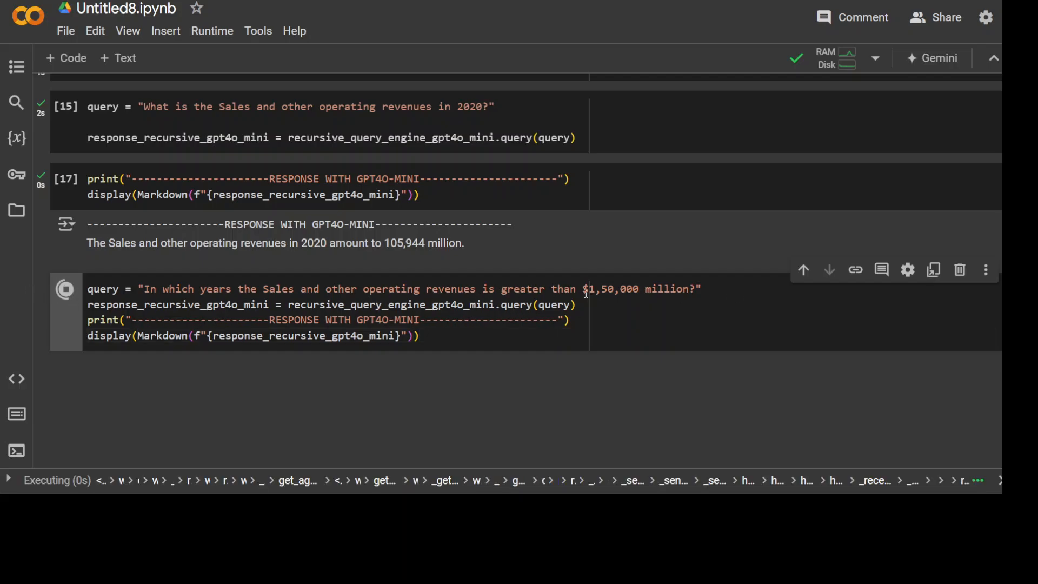
left_click(65, 289)
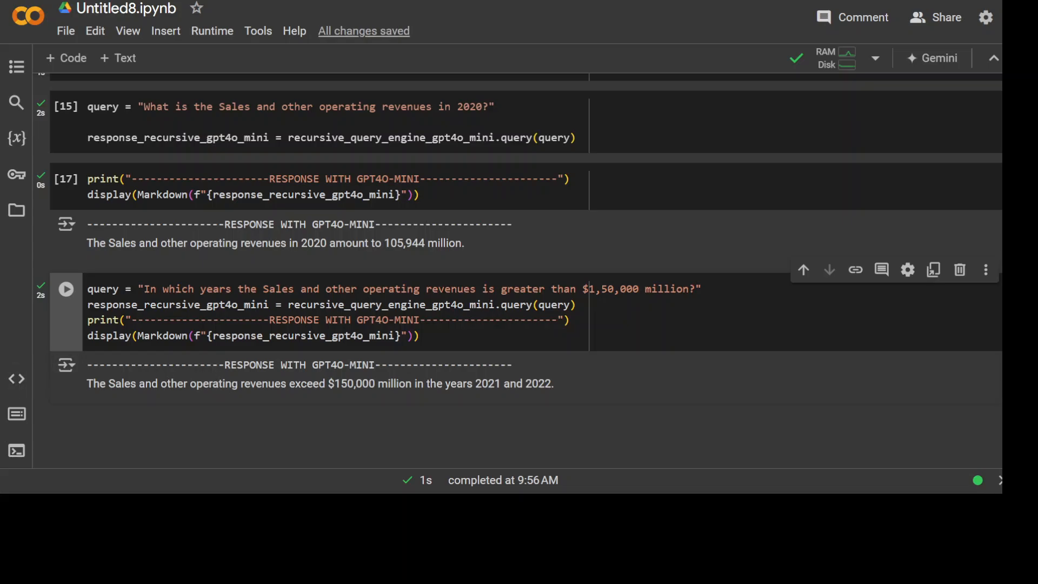
scroll("down", 3)
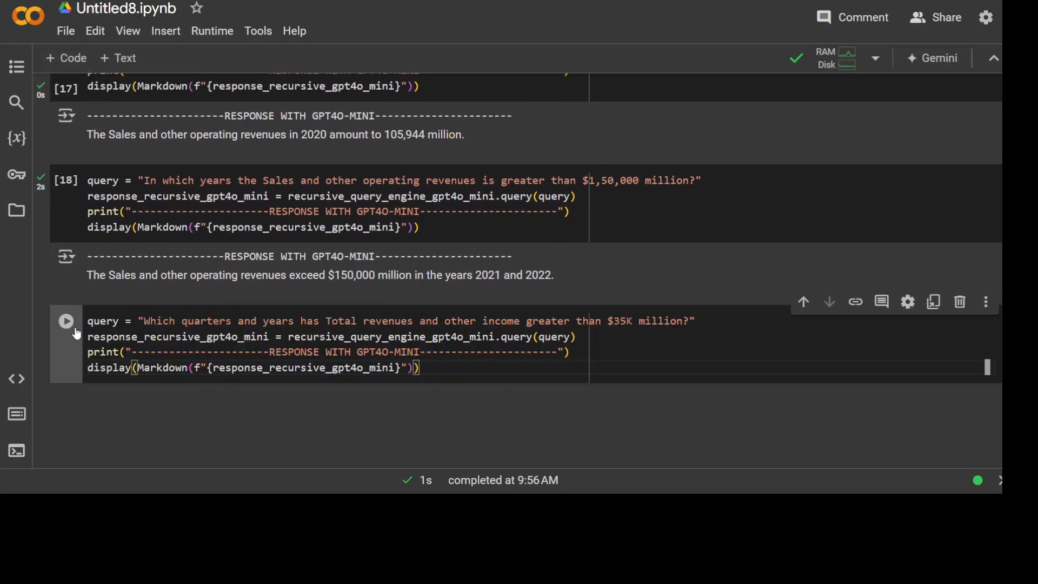
Ask which quarters total revenues exceeded $35,000 million, listing Q1 2021 to Q1 2024
left_click(66, 322)
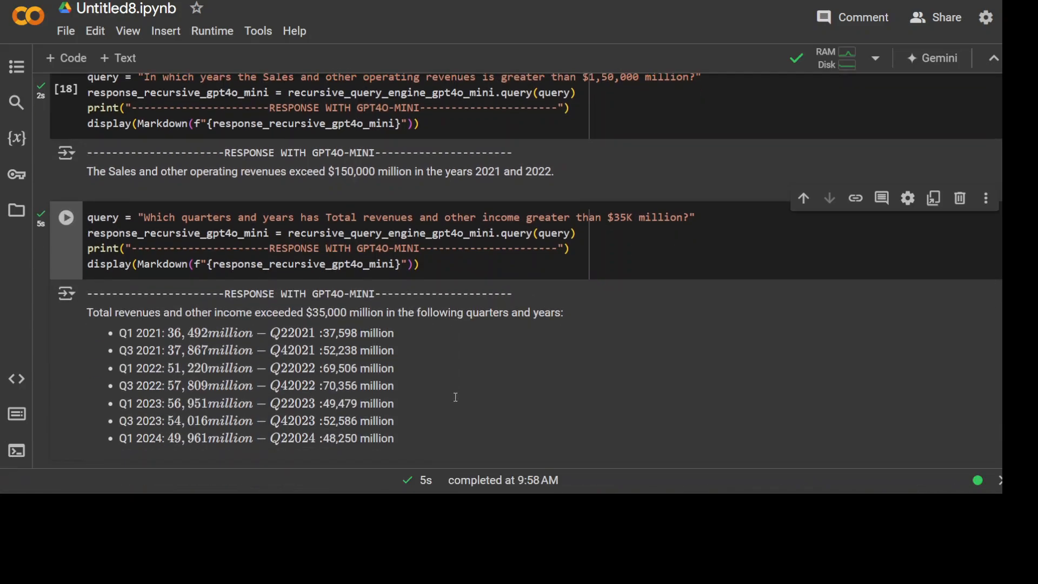
scroll("down", 3)
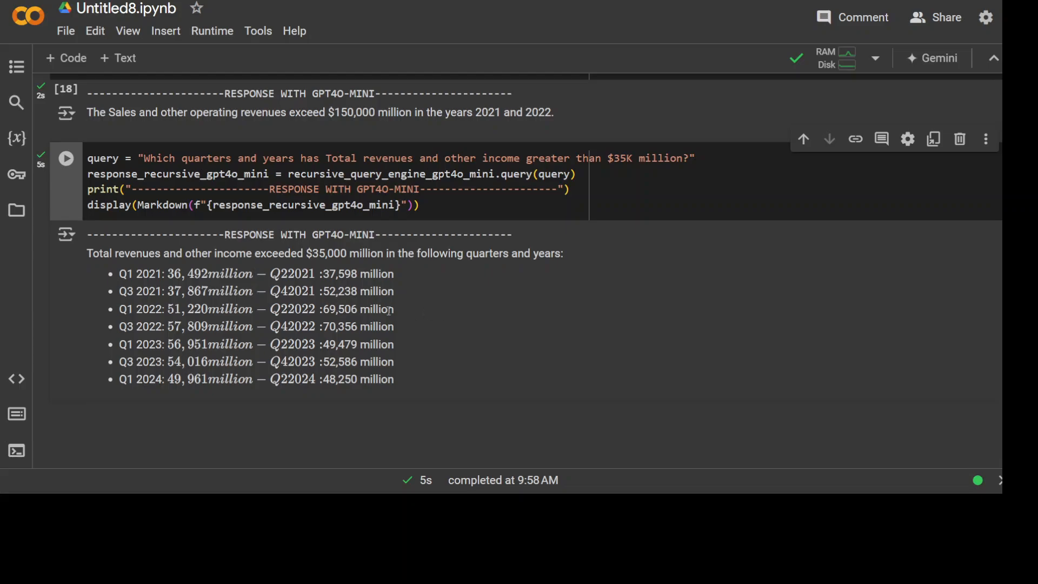
mouse_move(404, 314)
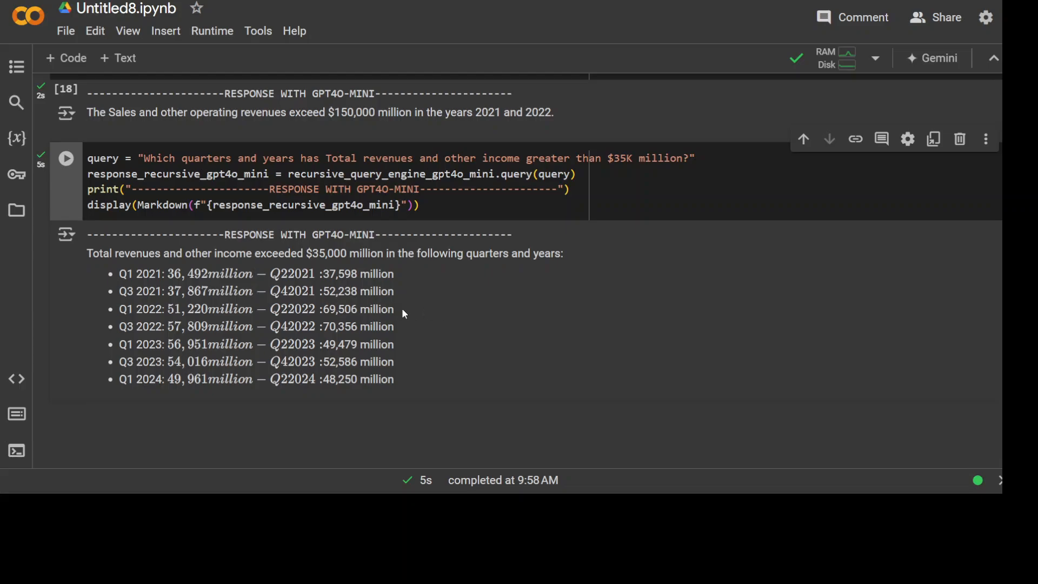